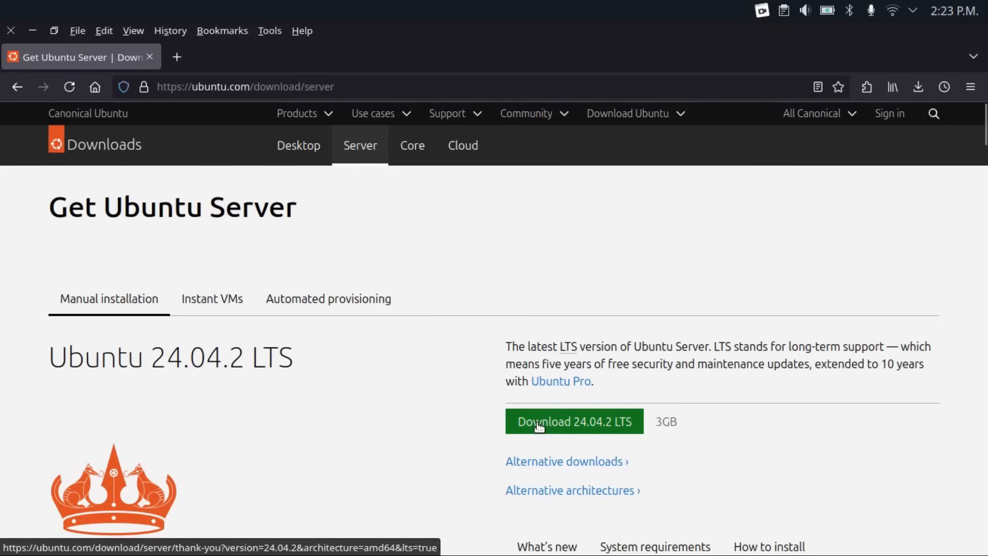
- Start the Ubuntu Server 24.04.2 LTS download and choose to save the ISO file
click(574, 421)
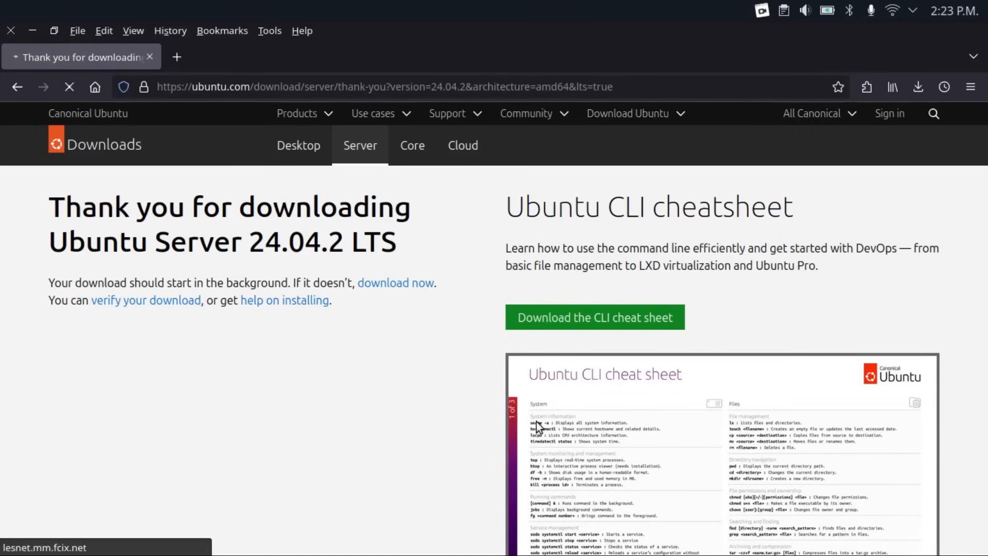
click(396, 282)
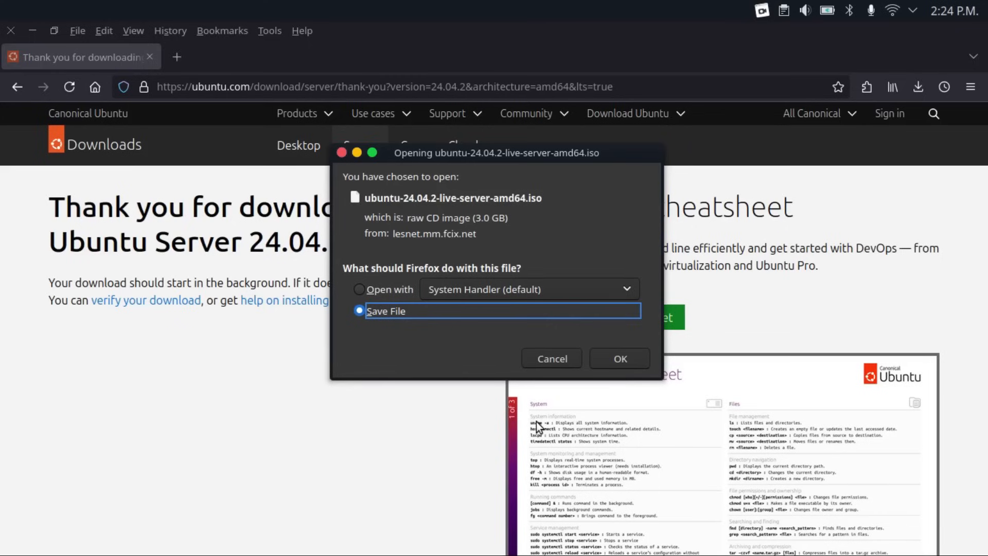
mouse_move(552, 211)
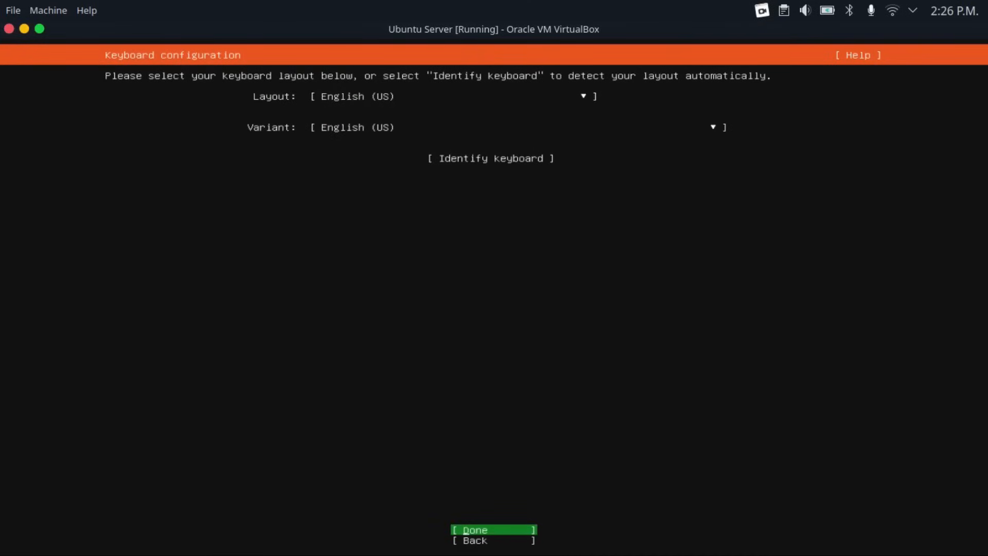
- Keep the English (US) keyboard and choose the standard install with third-party driver search
click(493, 529)
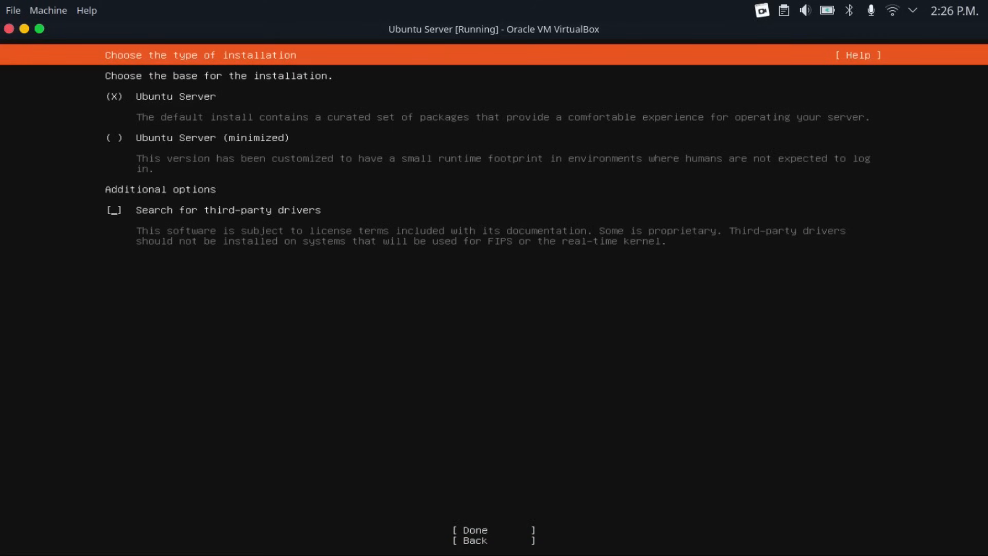
click(113, 210)
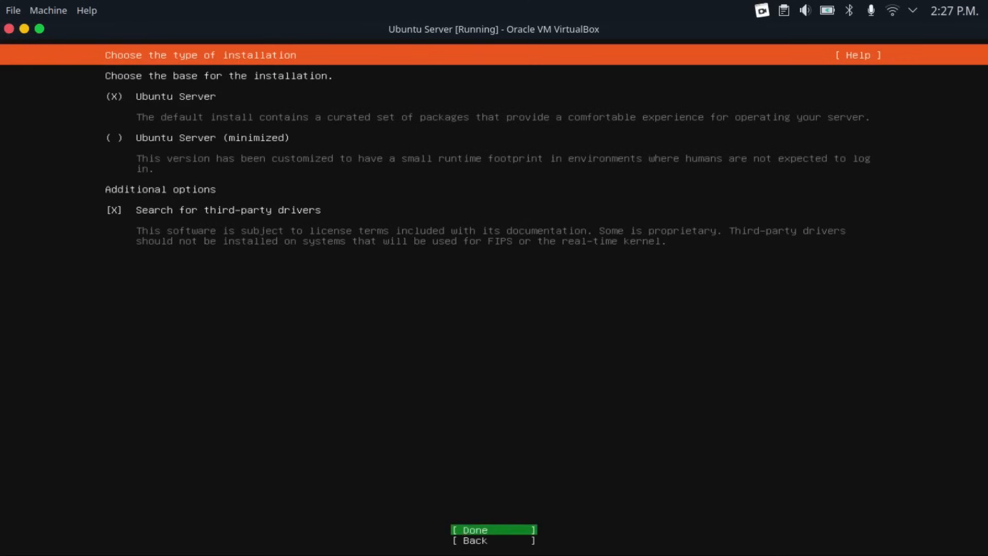
click(493, 529)
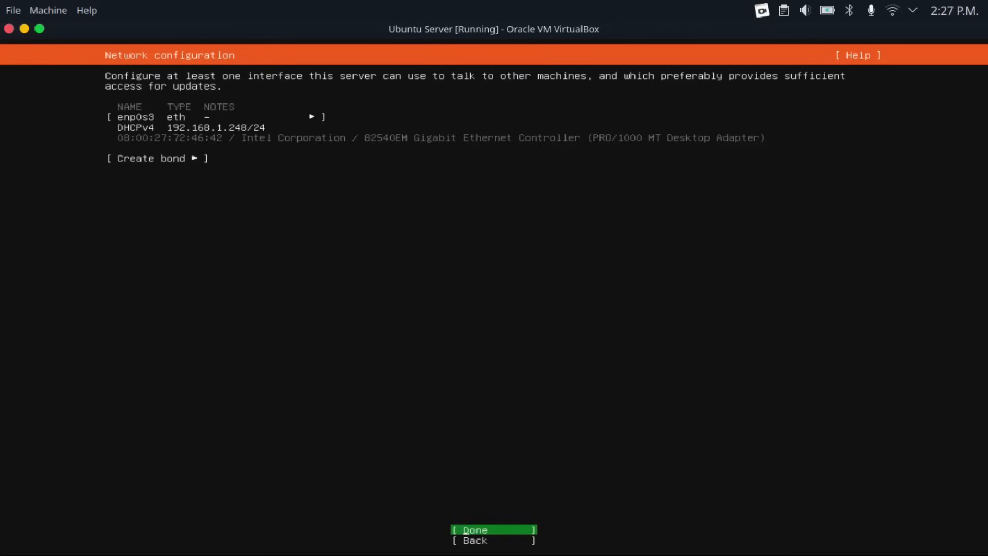
- Set the enp0s3 interface's IPv4 method to Manual
click(312, 116)
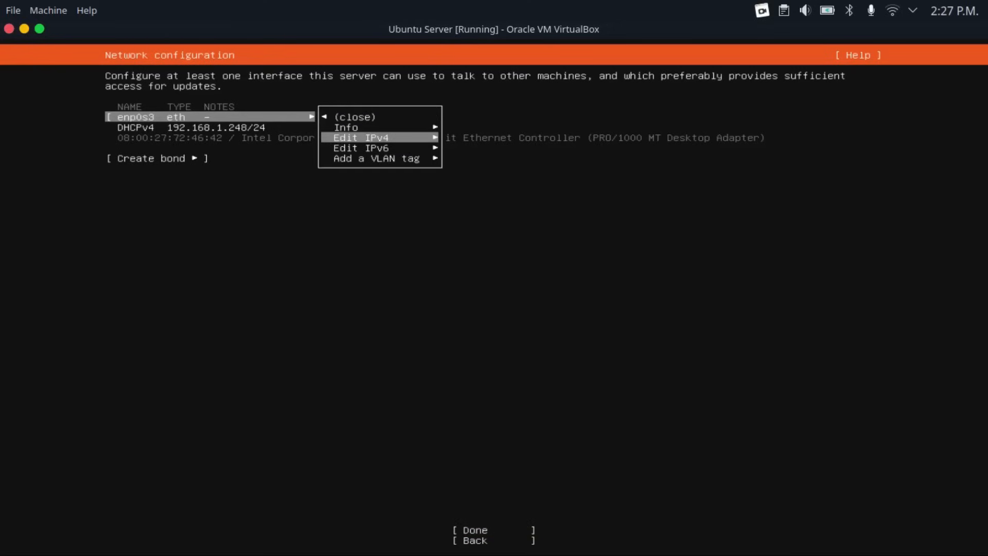
click(360, 137)
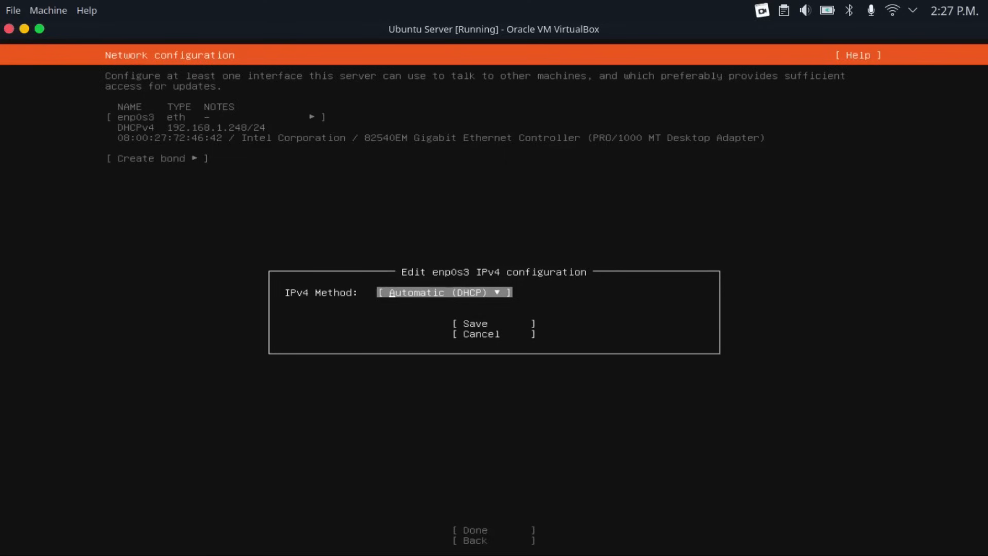
click(444, 292)
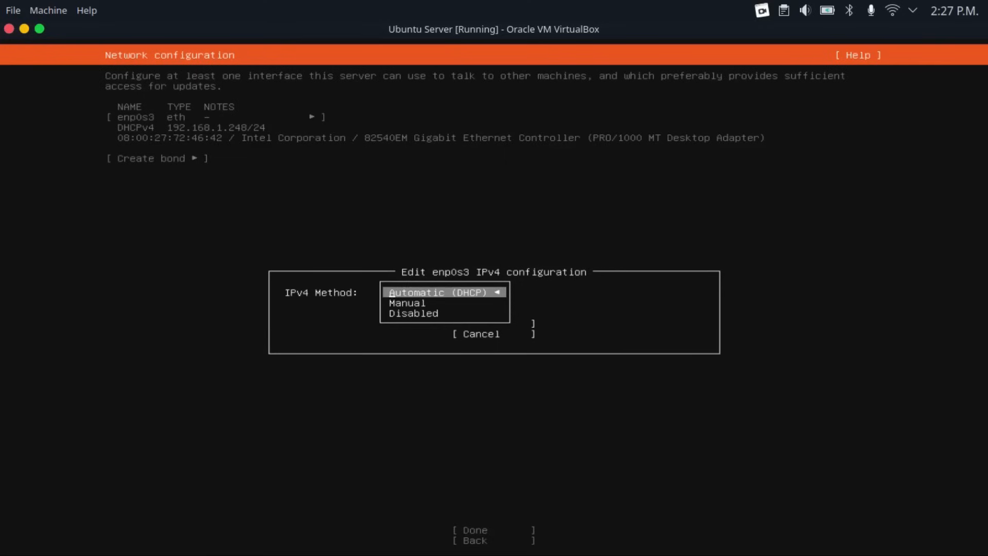
click(407, 303)
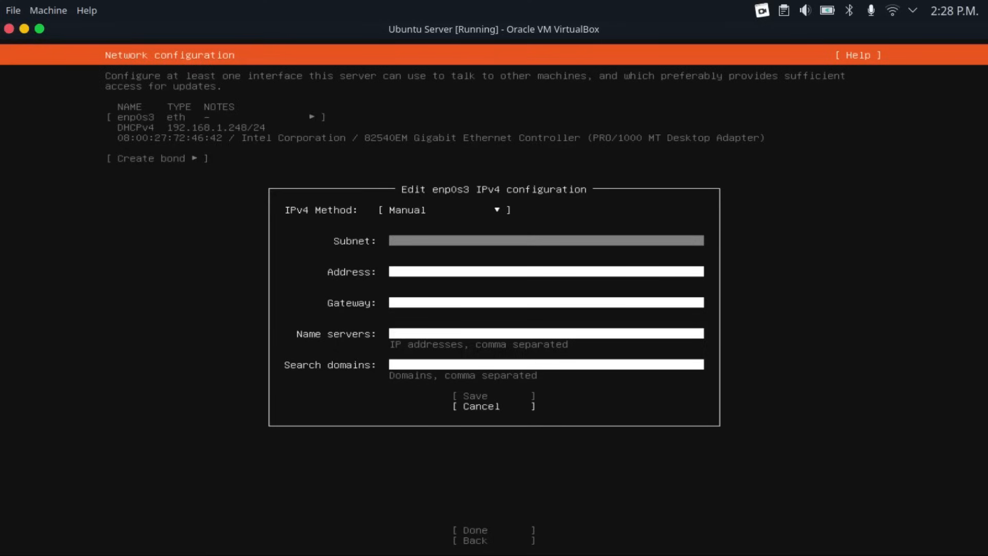
- Enter subnet 192.168.1.0/24 and static address 192.168.1.39 for enp0s3
text(192.168.)
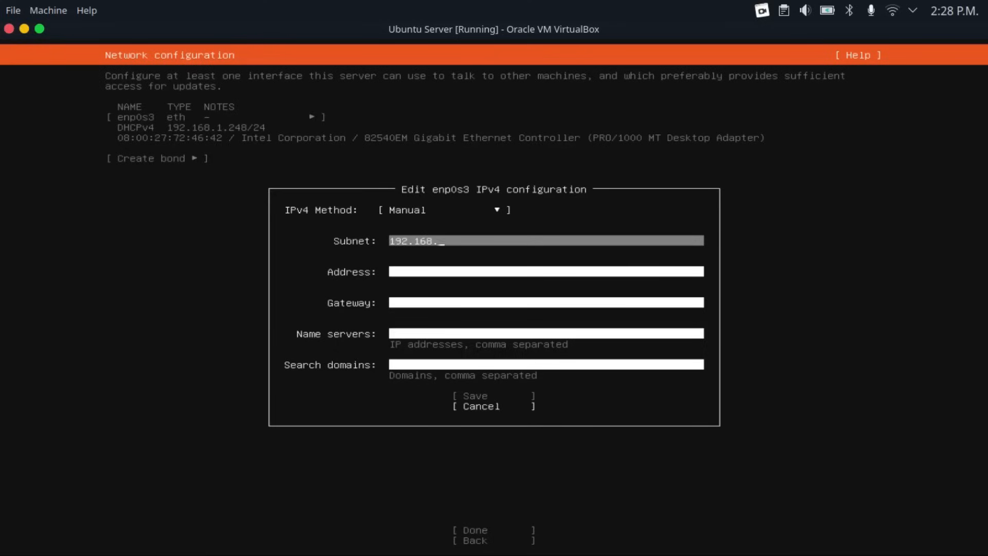
text(1.0/24)
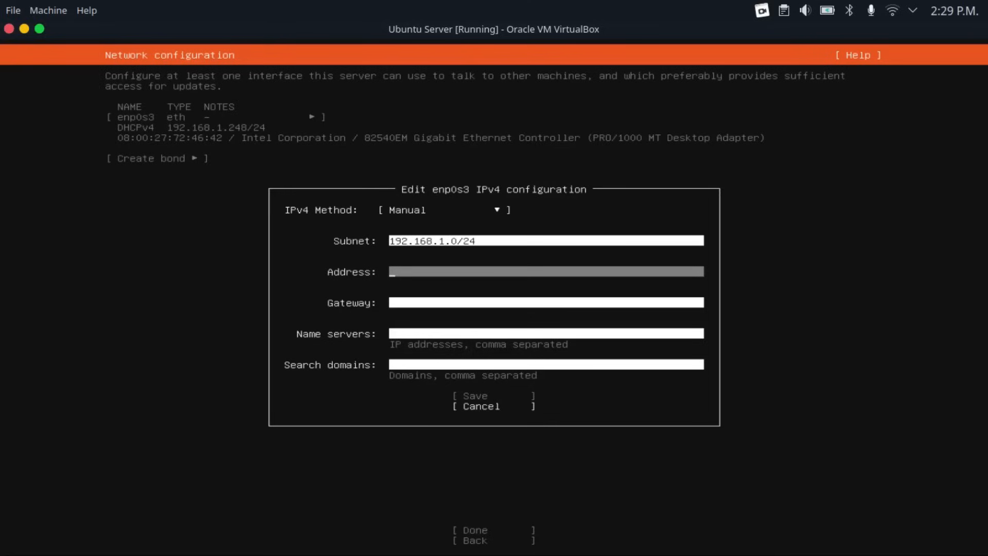
text(192)
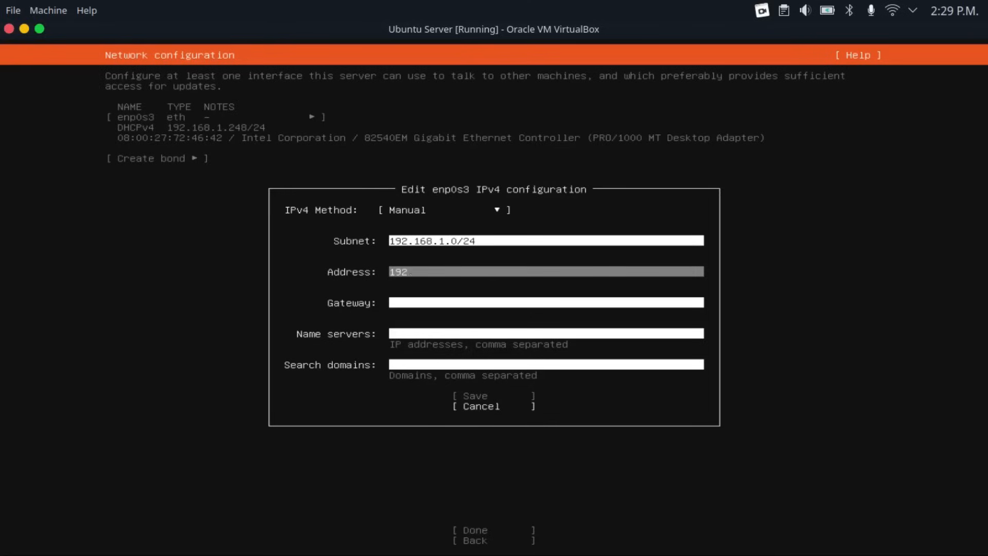
text(168.)
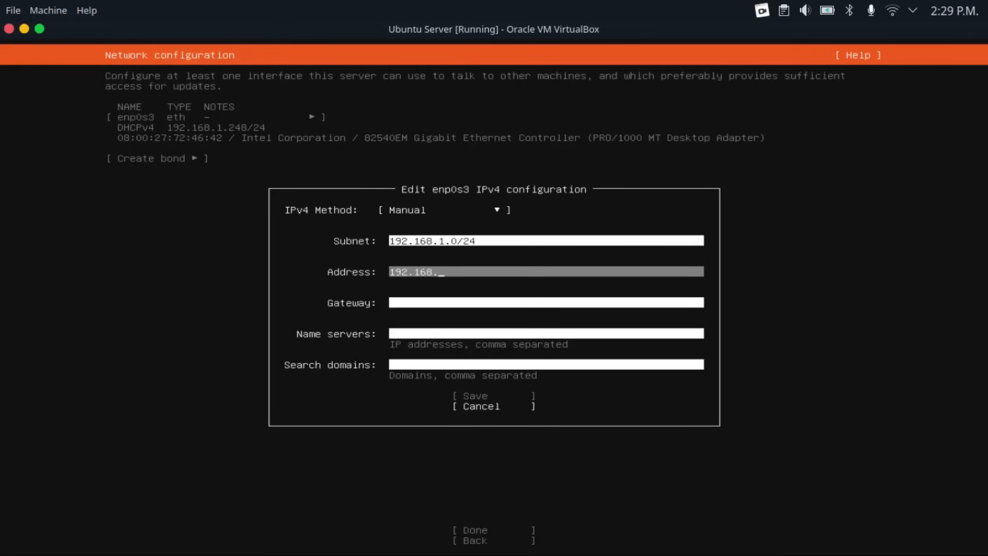
text(1.)
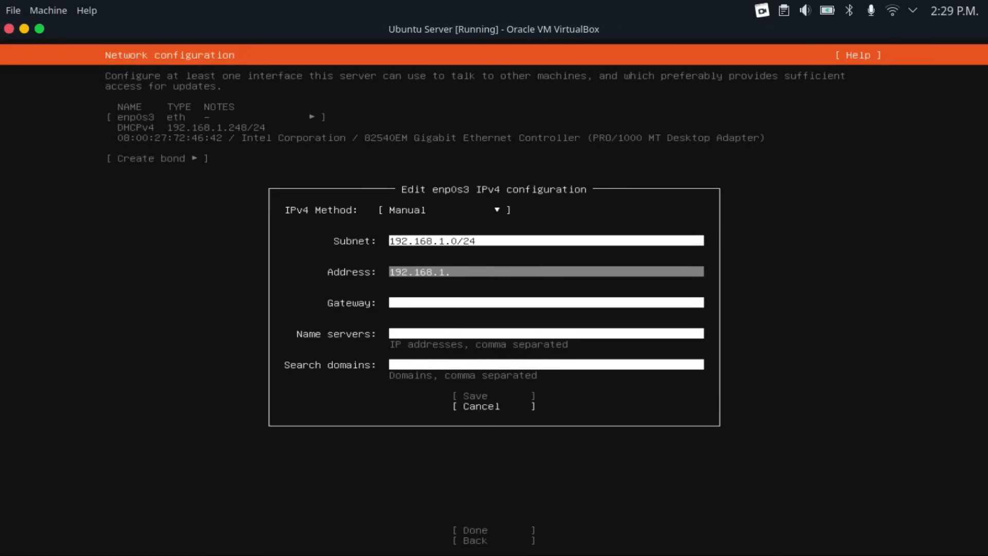
click(546, 272)
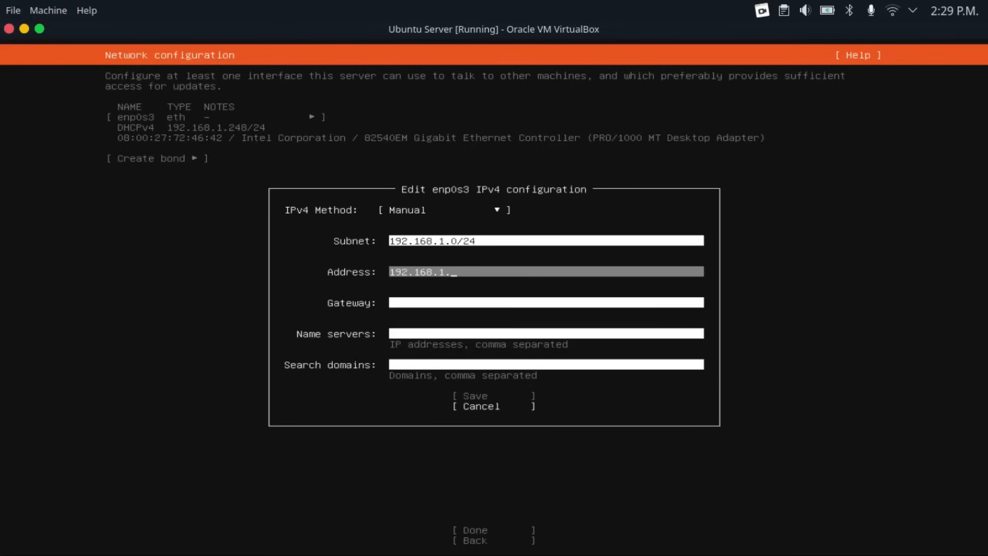
text(3)
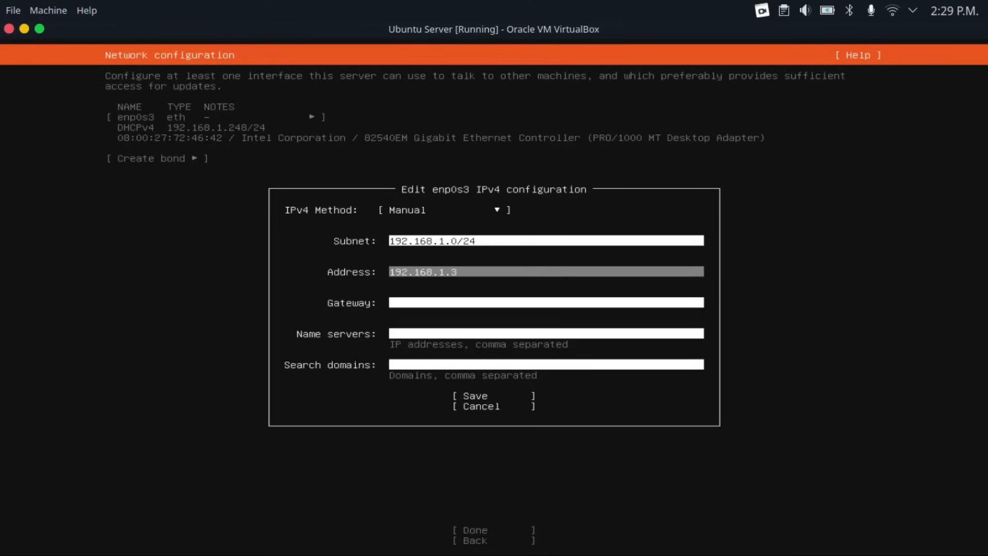
text(9)
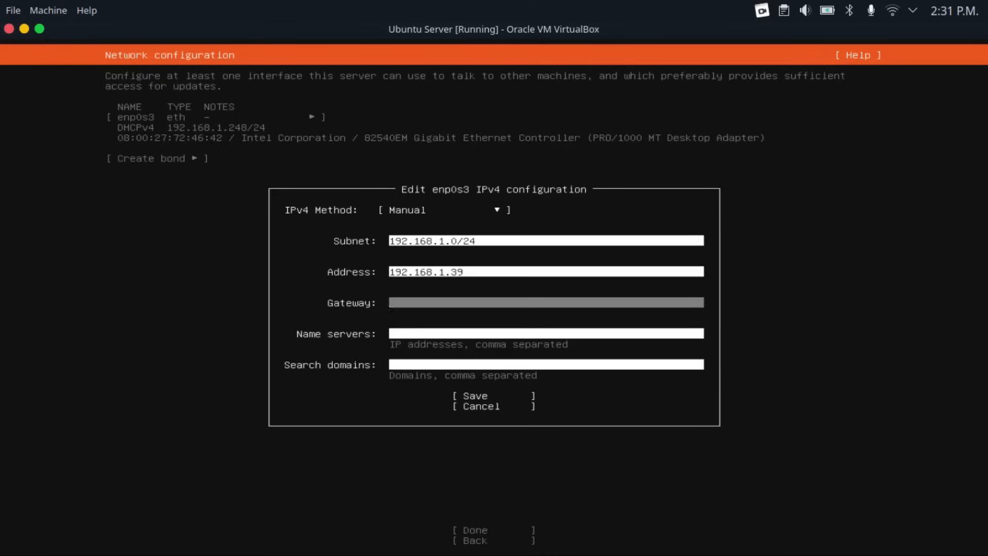
- Add gateway 192.168.1.1 and name servers 1.1.1.1,1.0.0.1, then save the network configuration
text(192.168.)
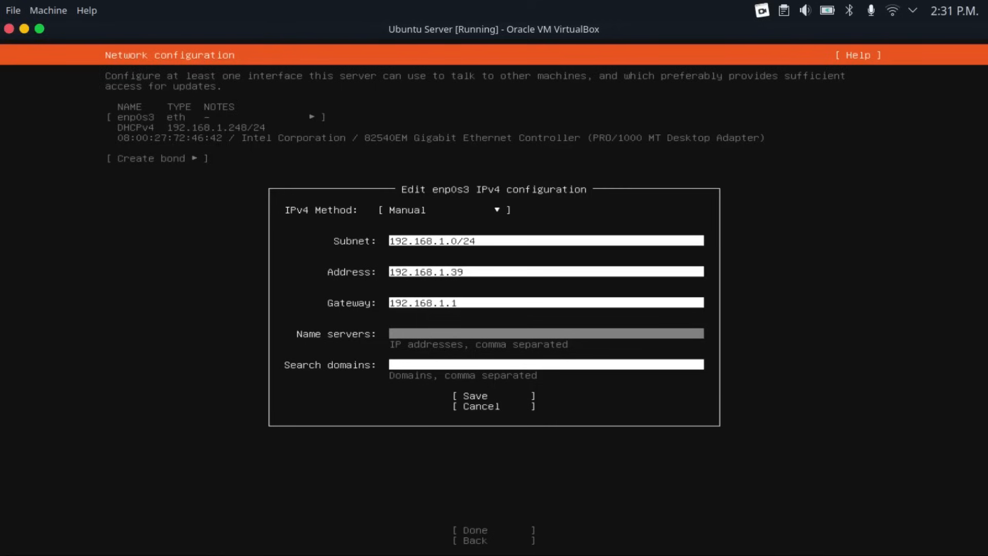
text(1.1.1.1)
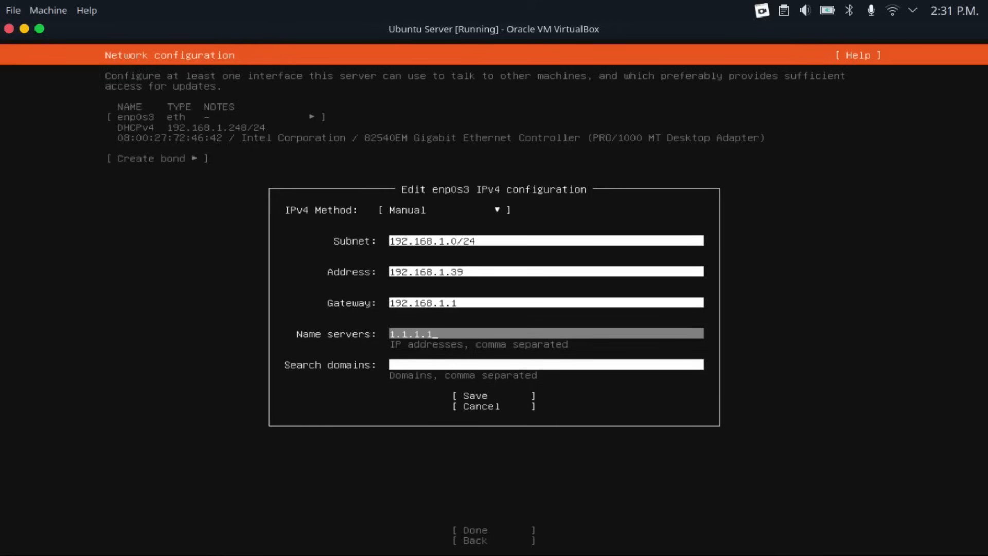
text(,1.0.0.1)
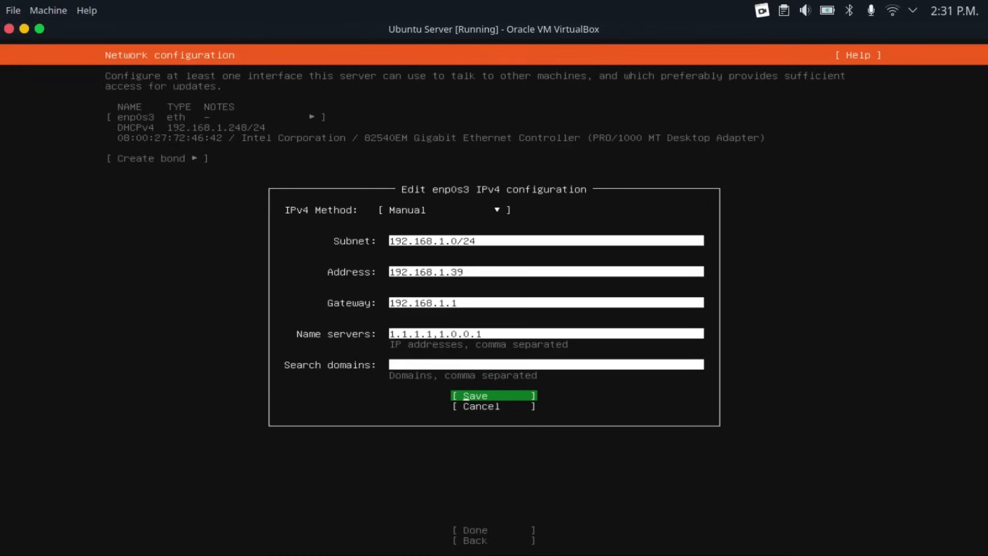
click(493, 396)
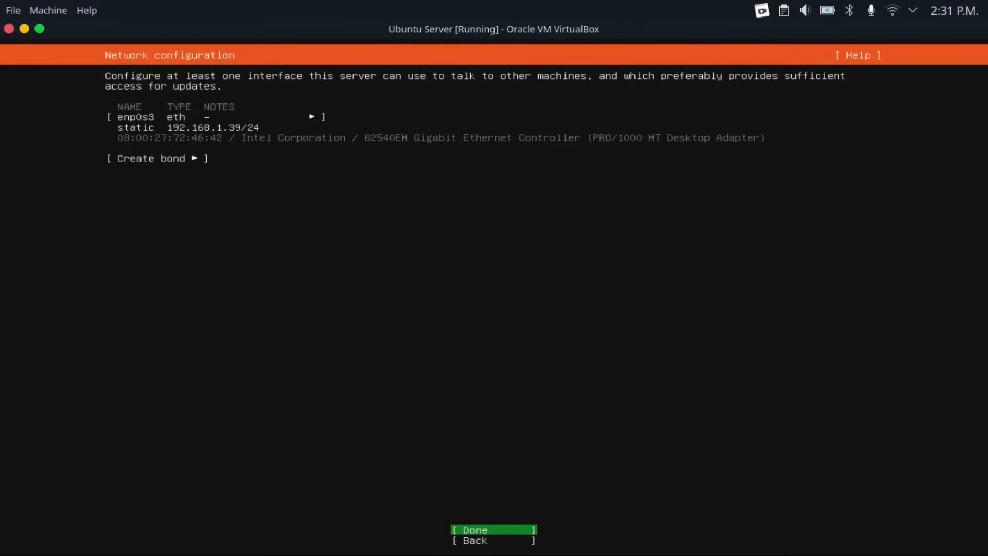
click(494, 529)
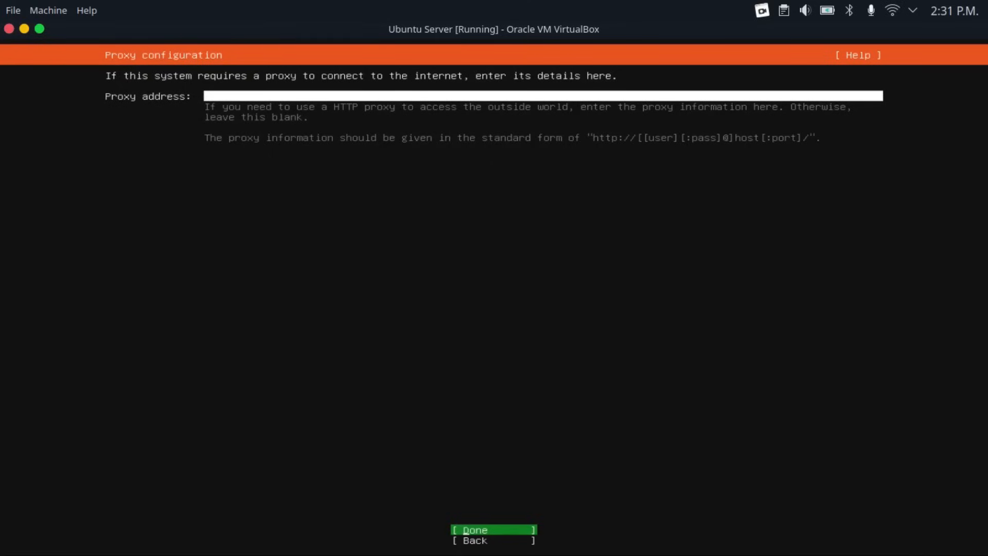
- Leave the proxy blank and accept the default ca.archive.ubuntu.com mirror
click(493, 529)
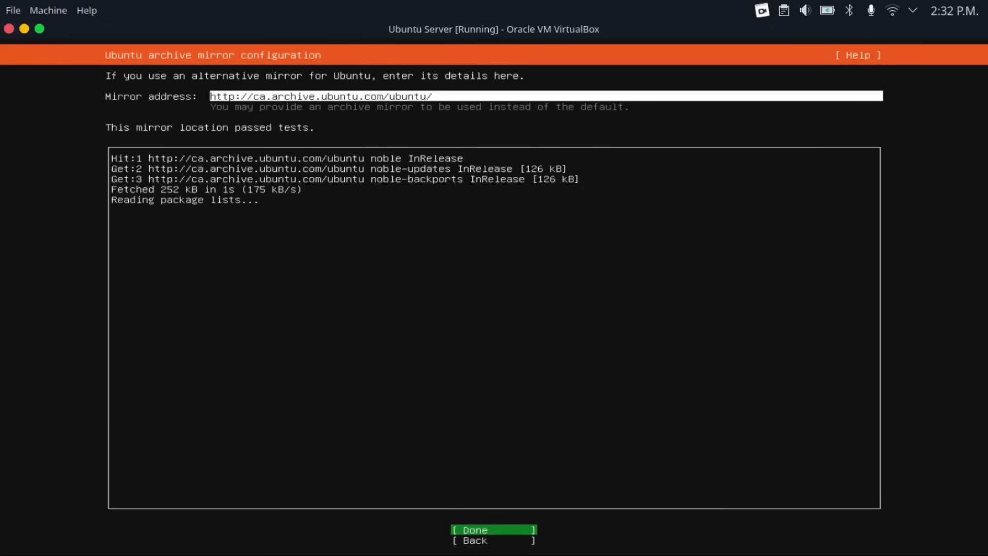
click(473, 529)
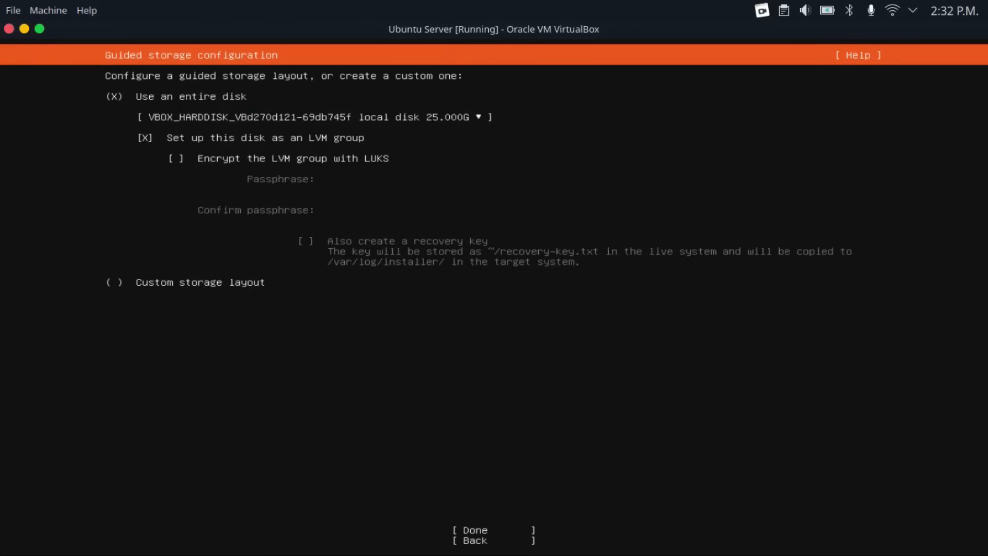
- Use the entire 25 GB disk without an LVM group as the storage layout
click(145, 137)
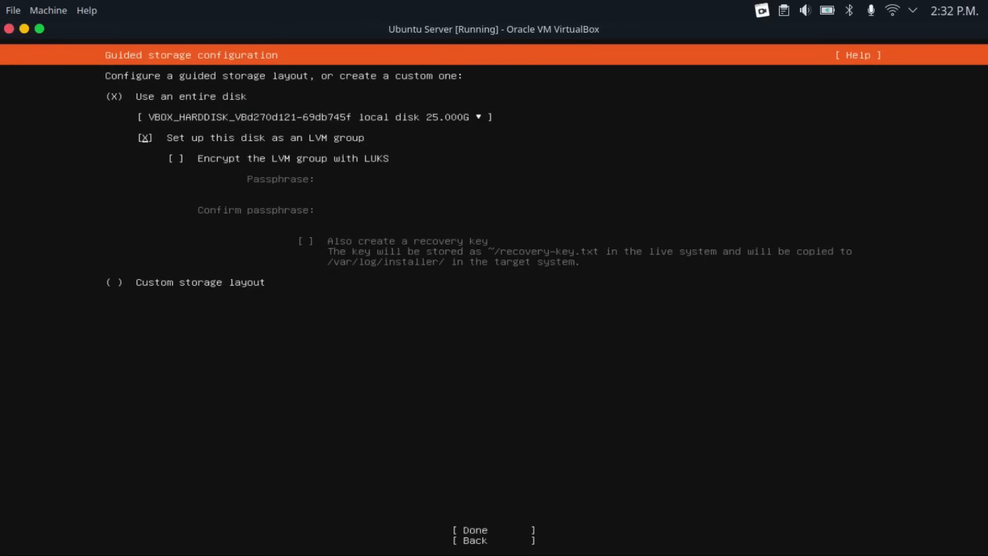
click(144, 137)
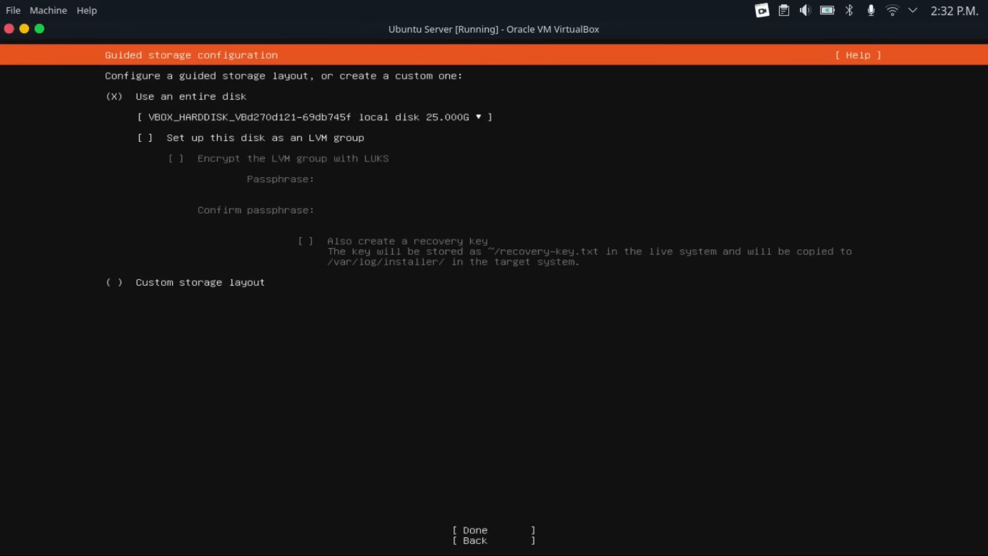
click(145, 137)
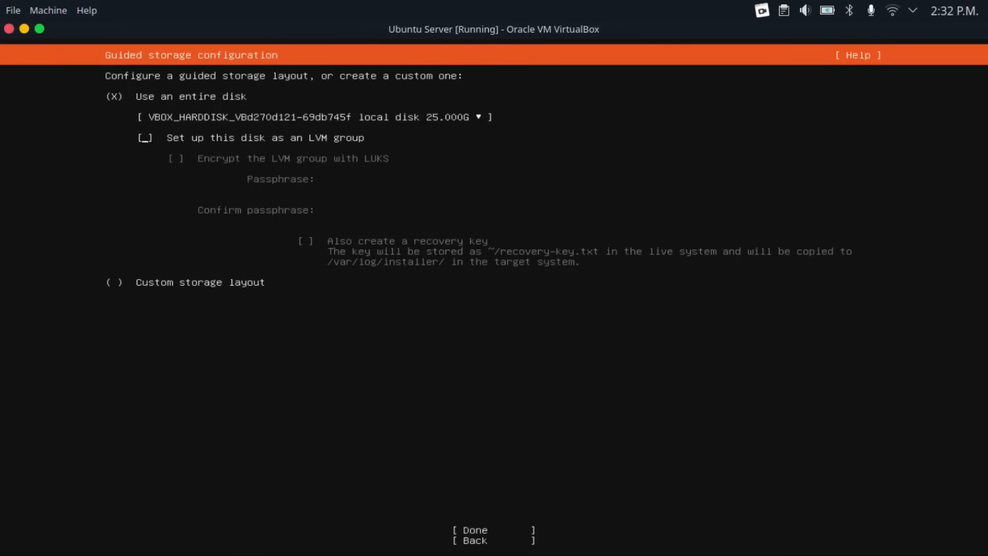
click(145, 137)
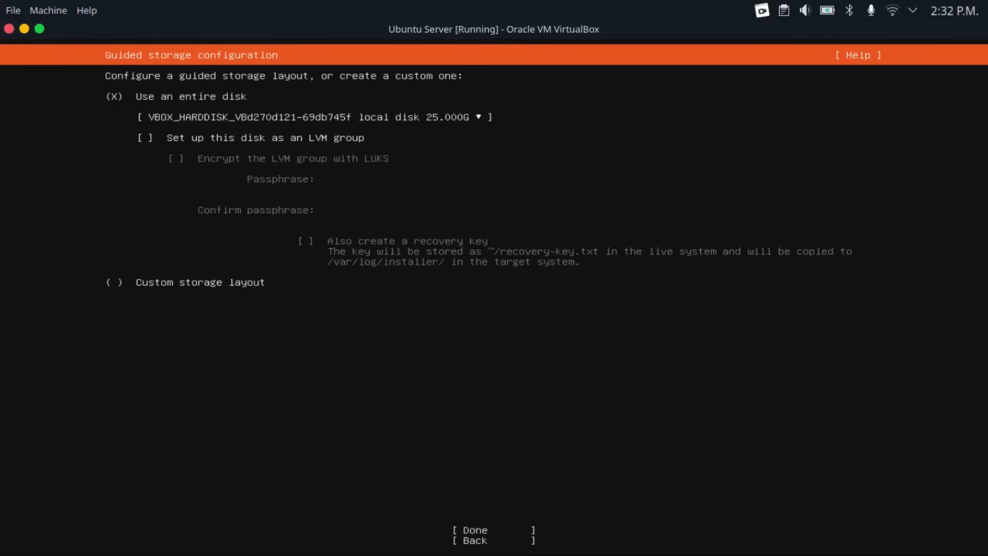
click(493, 529)
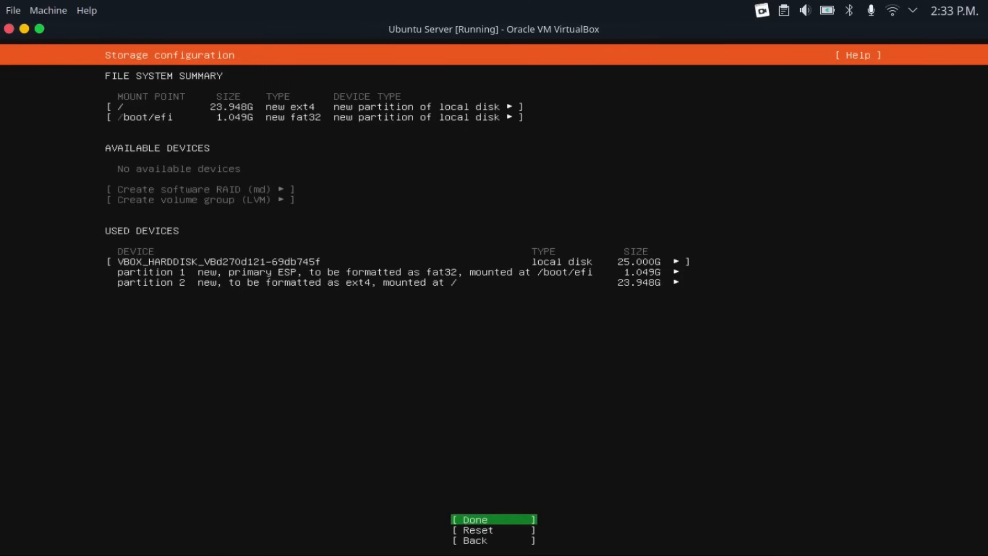
- Accept the storage summary and confirm wiping the disk to start installing
click(493, 519)
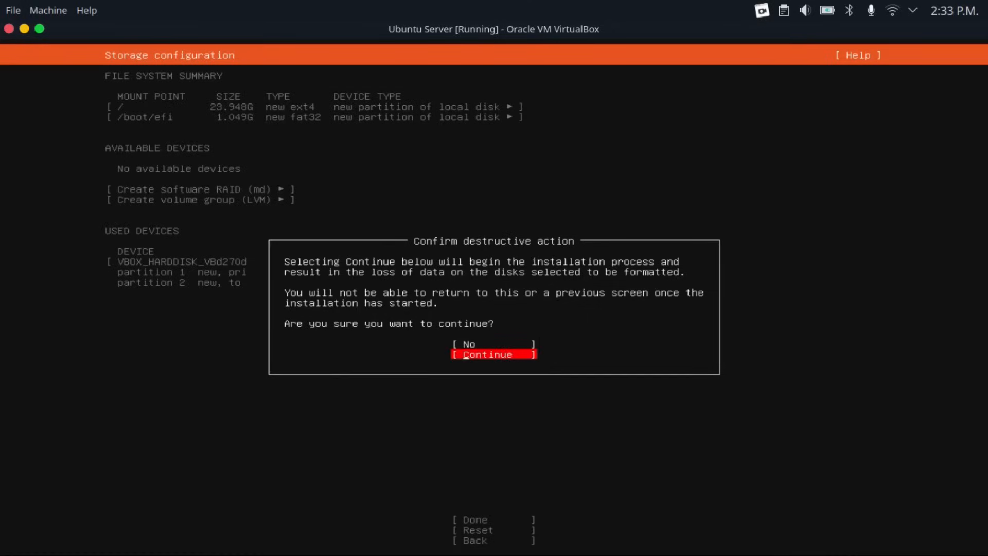
click(488, 355)
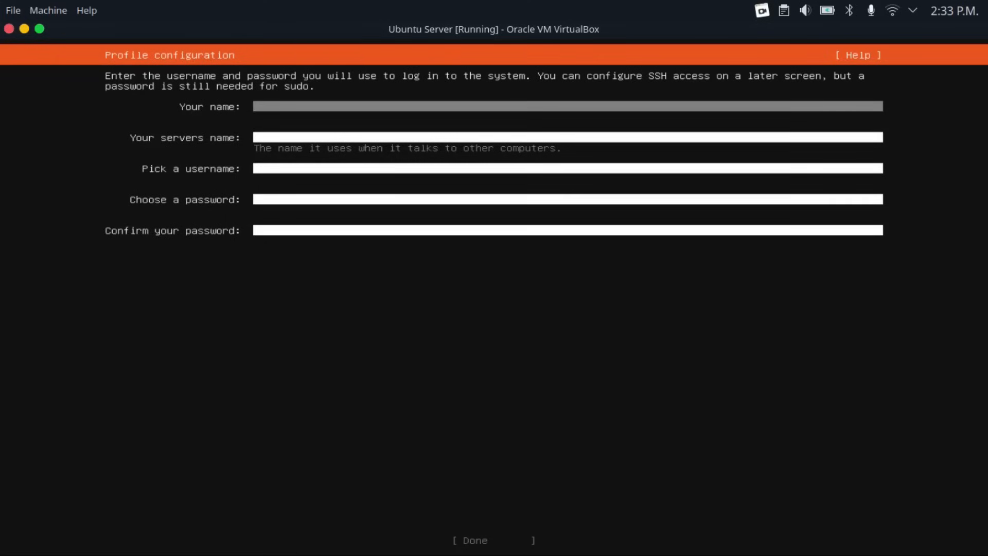
- Set name Drew How, server name bedrock-server, username drew and a password, then submit
text(Drew Howden)
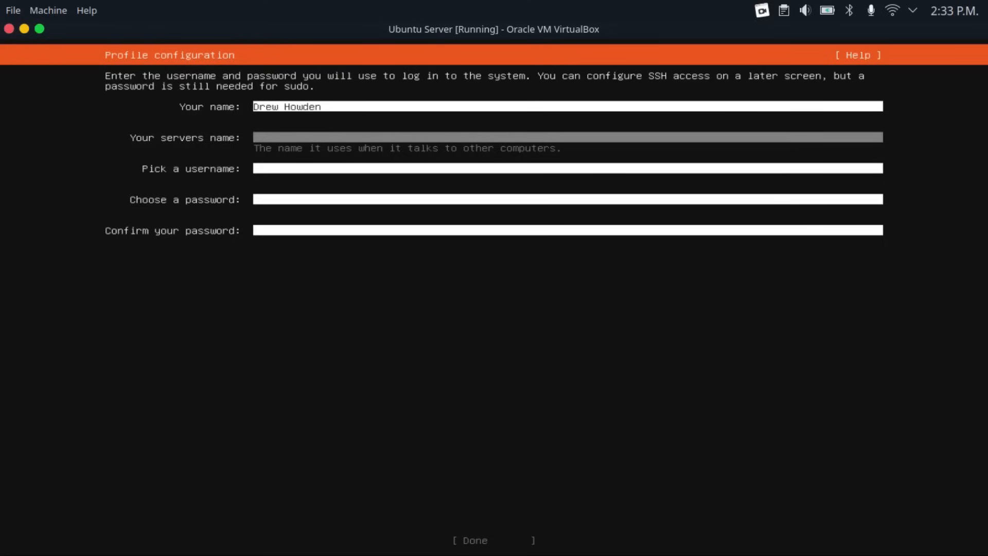
text(bed)
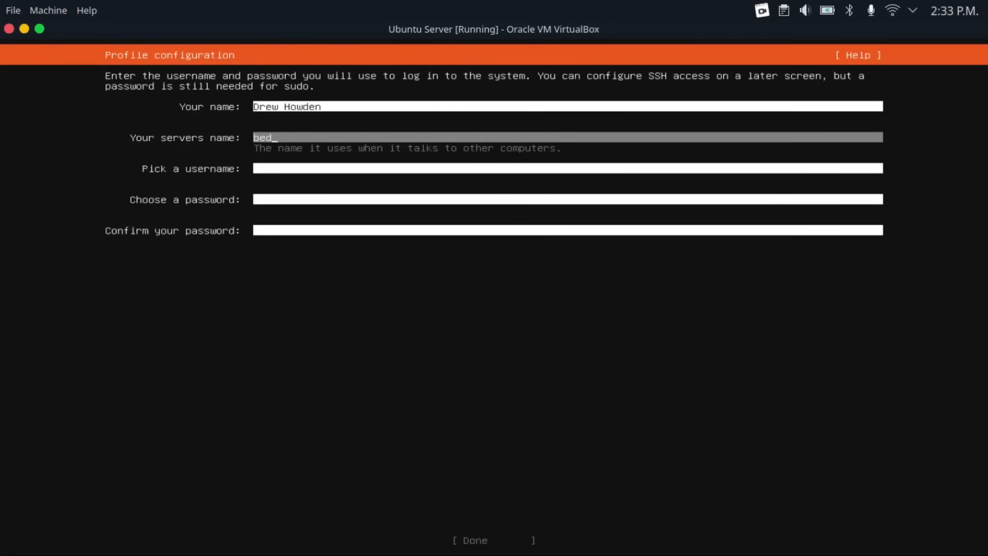
text(rock-)
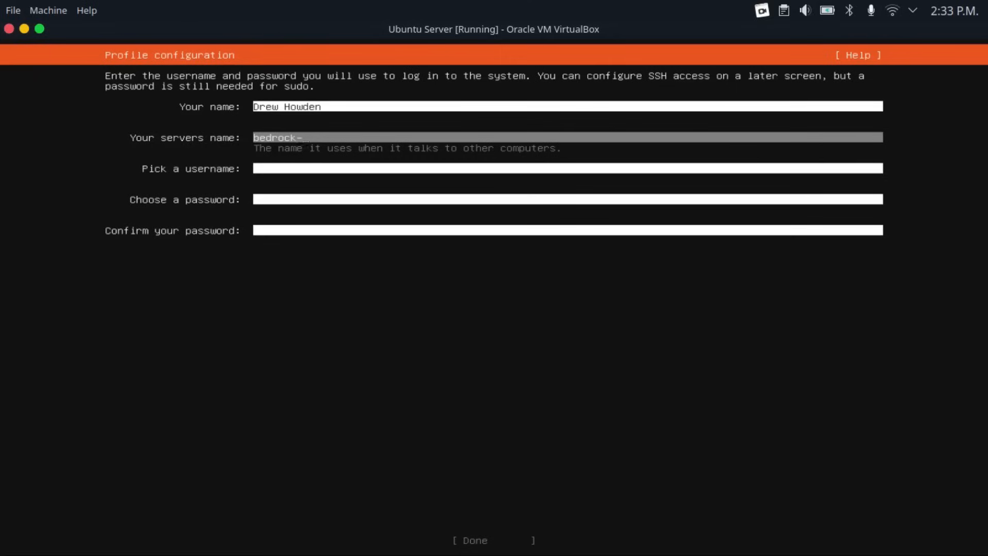
text(server)
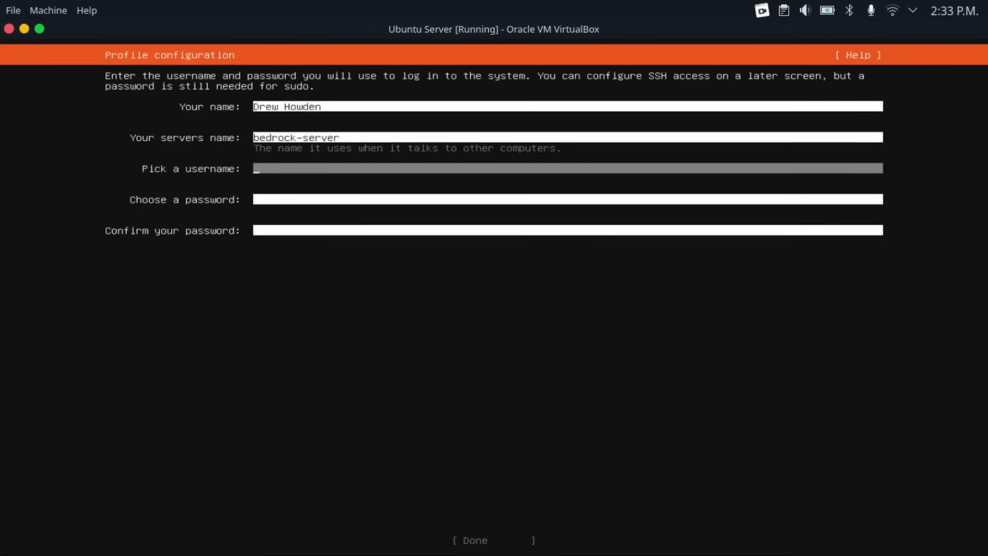
text(d)
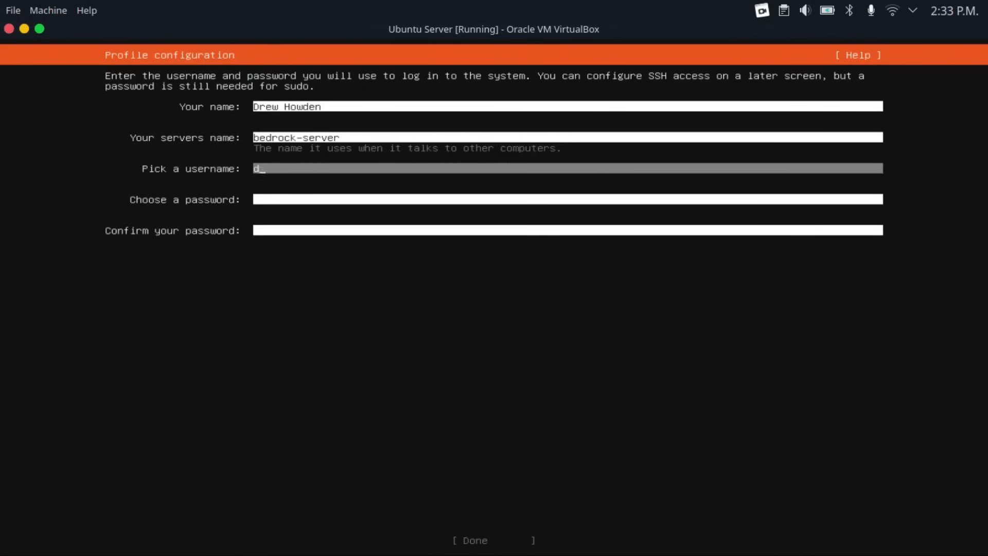
text(rew)
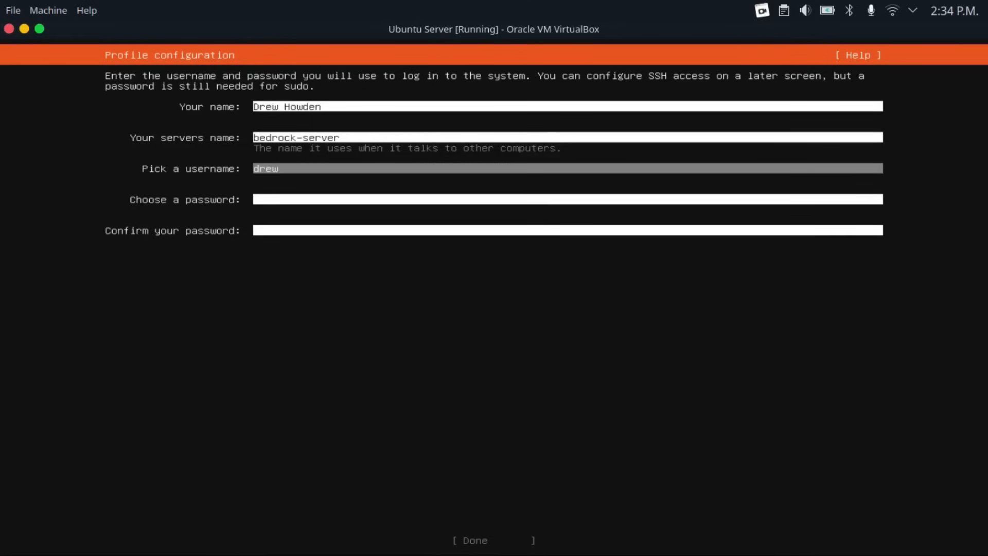
click(566, 199)
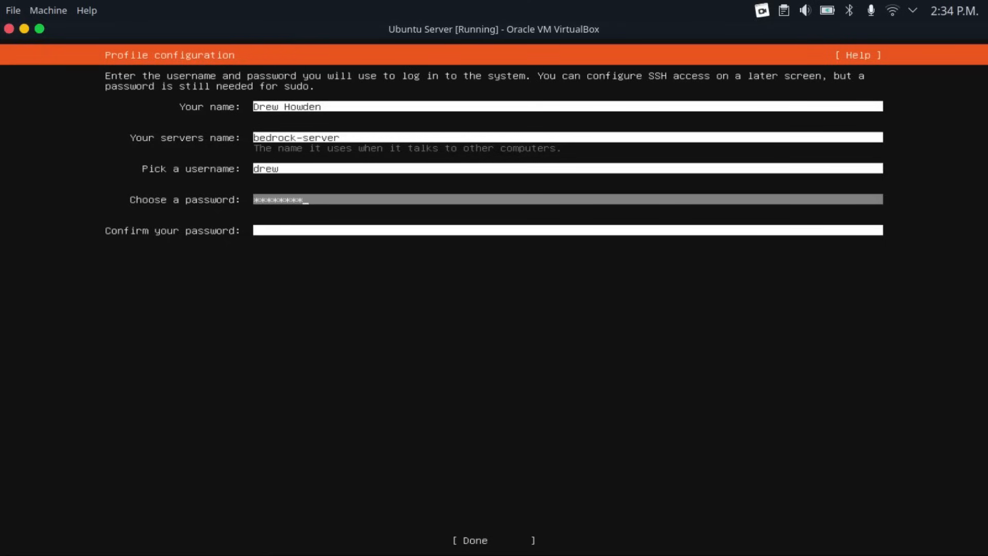
click(470, 541)
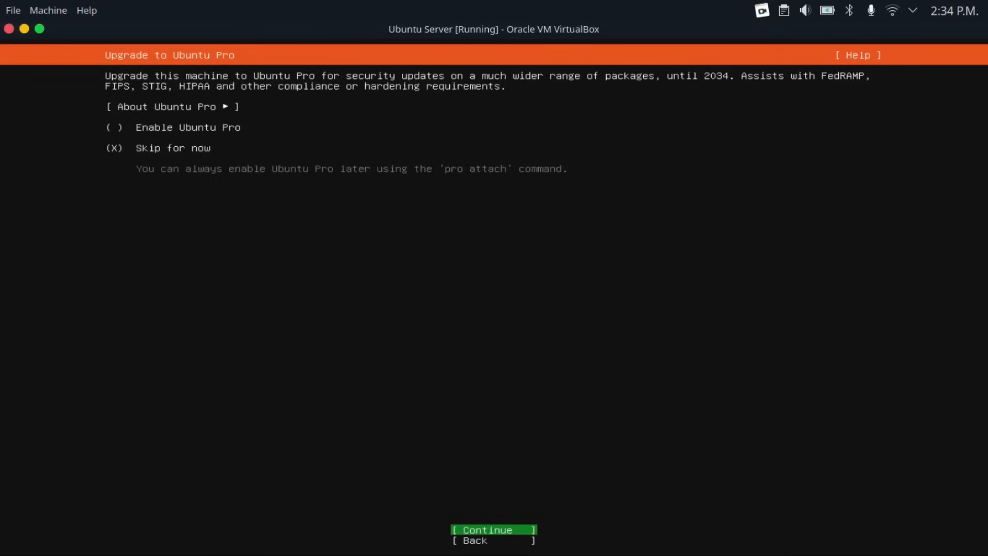
- Skip Ubuntu Pro, include the OpenSSH server, and continue past drivers and featured snaps
click(493, 530)
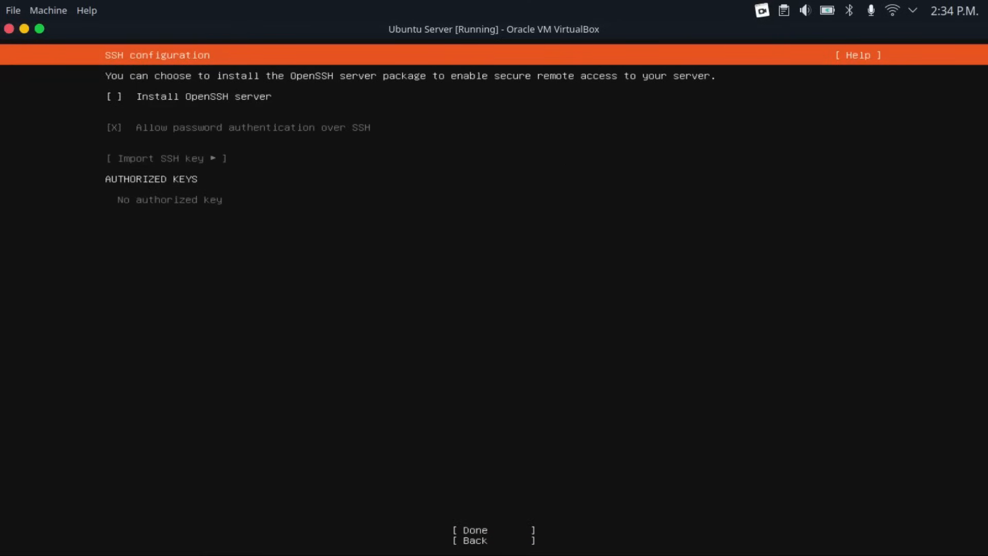
click(113, 97)
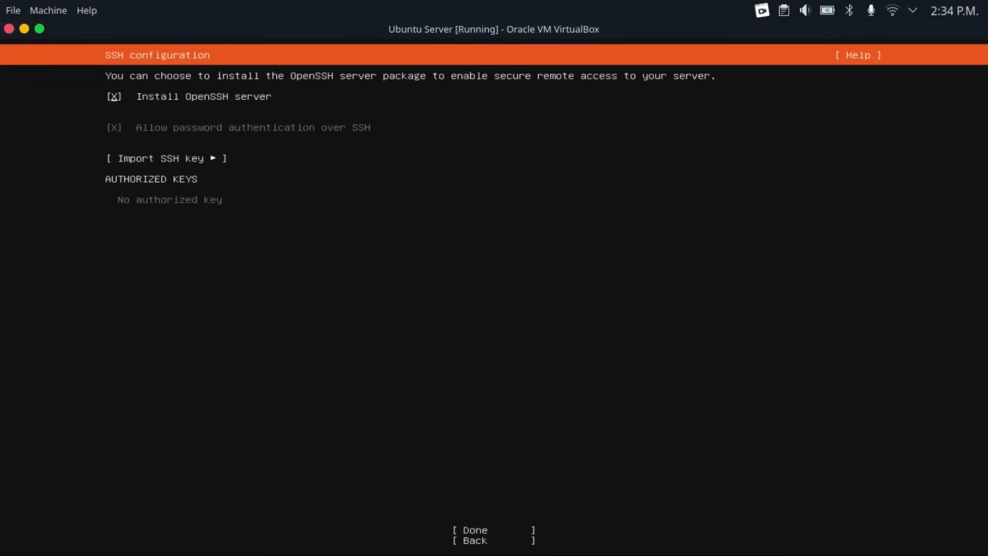
click(474, 530)
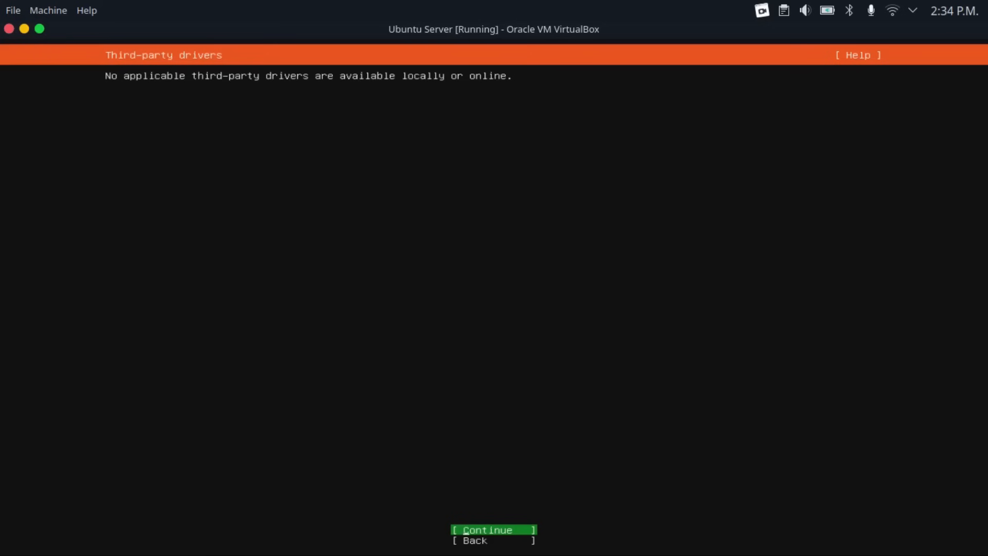
click(493, 530)
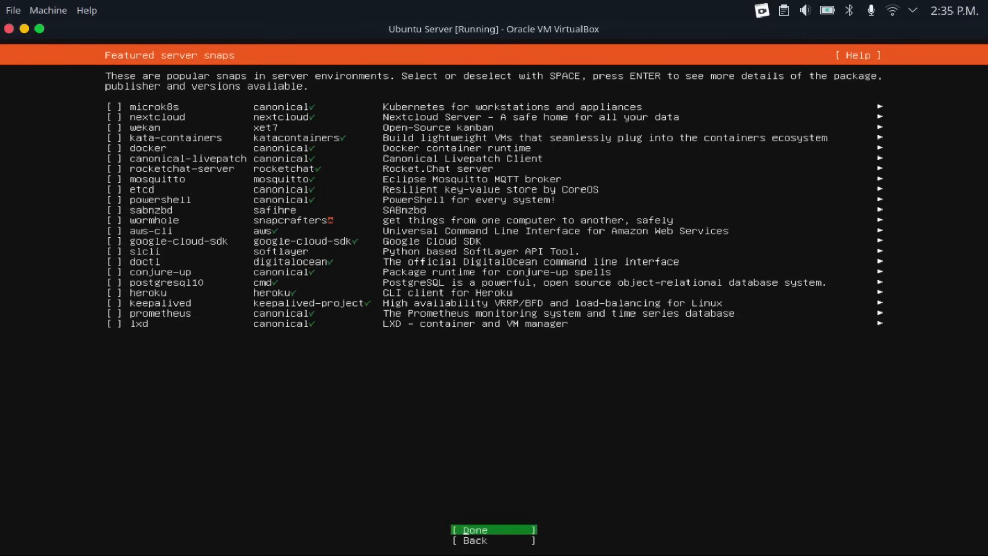
click(493, 530)
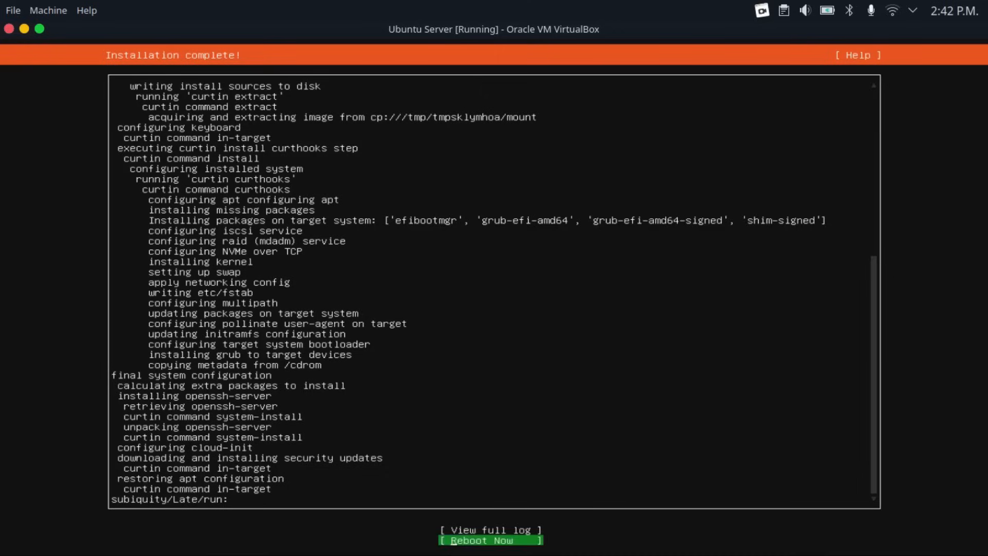
- Reboot into the installed bedrock-server system and reach its login prompt
click(490, 541)
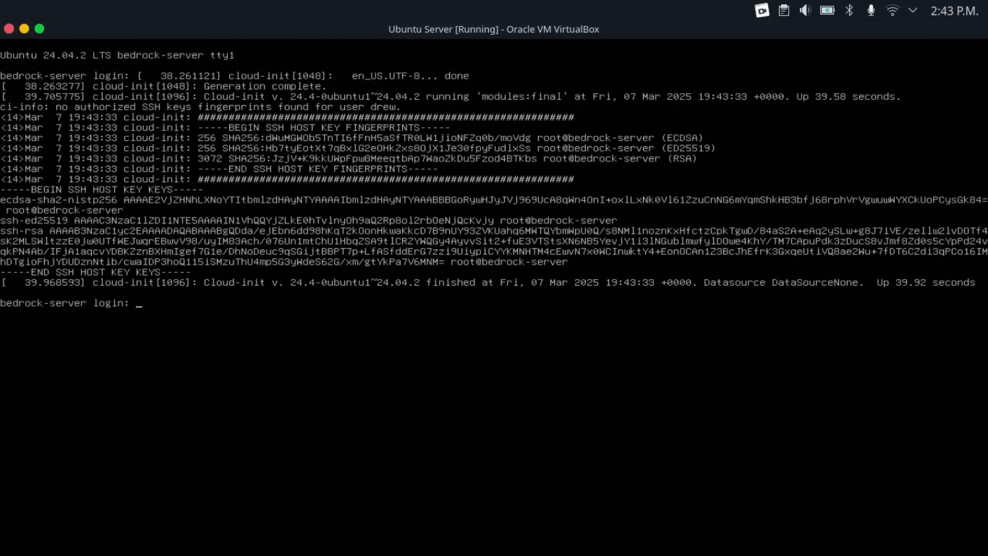
- Log in as drew and run sudo apt update && sudo apt upgrade to completion
text(drew)
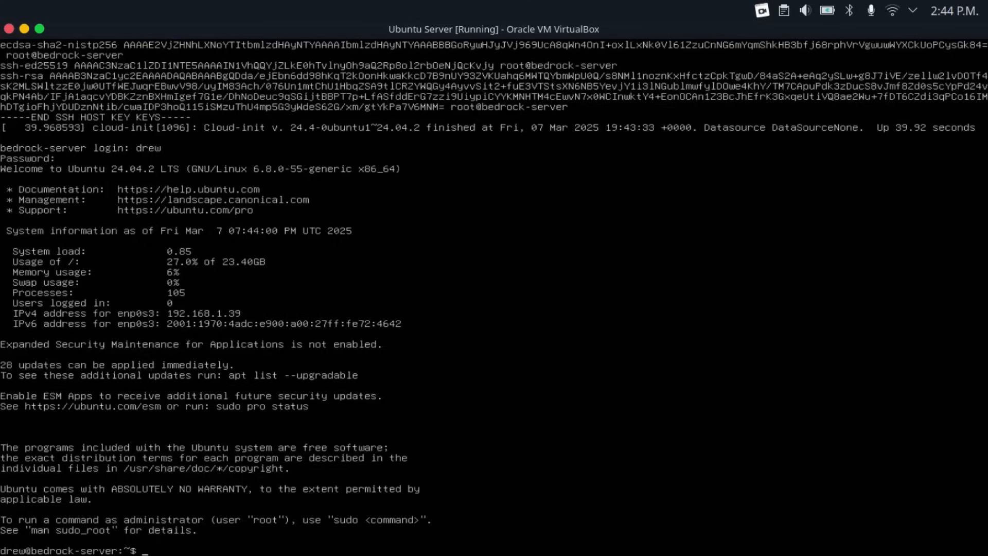
text(sudo)
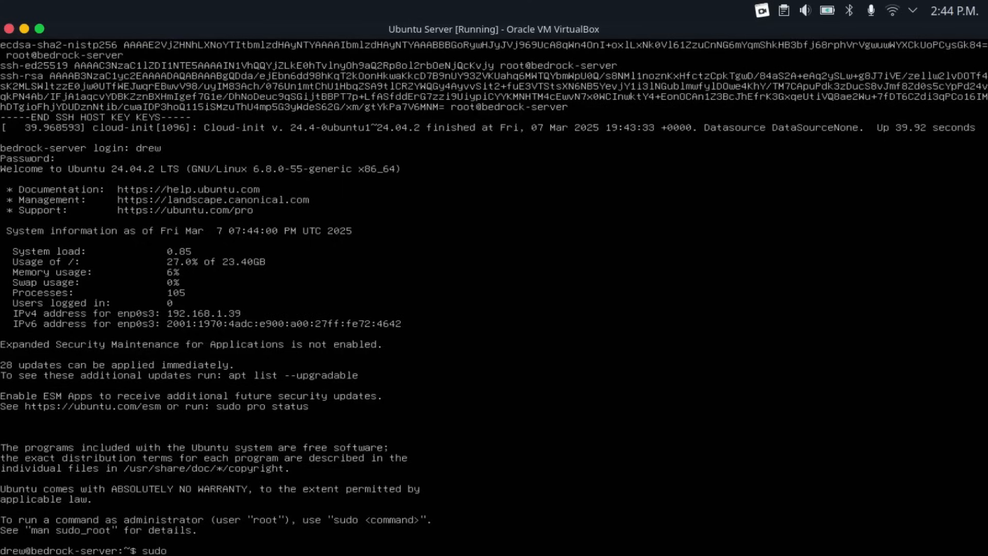
text(apt)
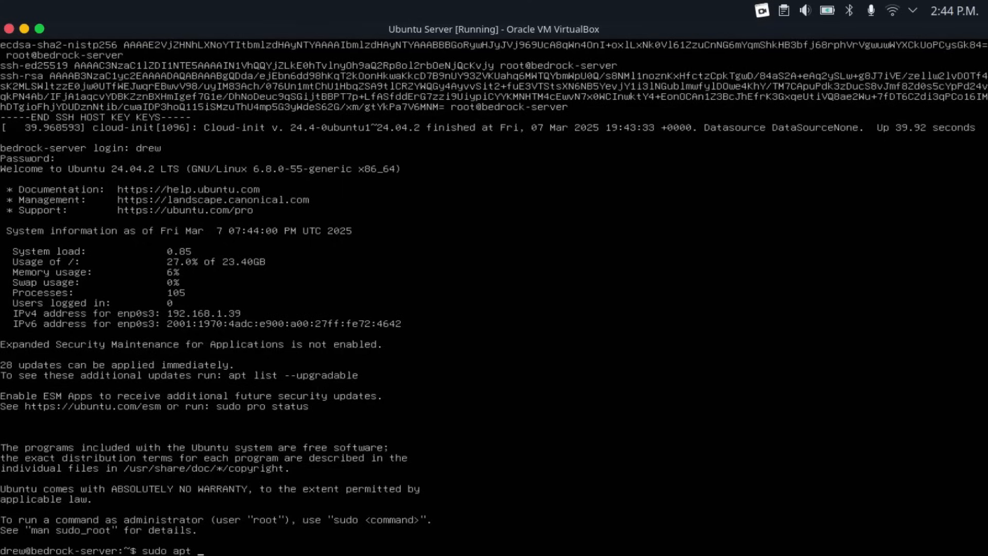
text(update && sudo apt upgra)
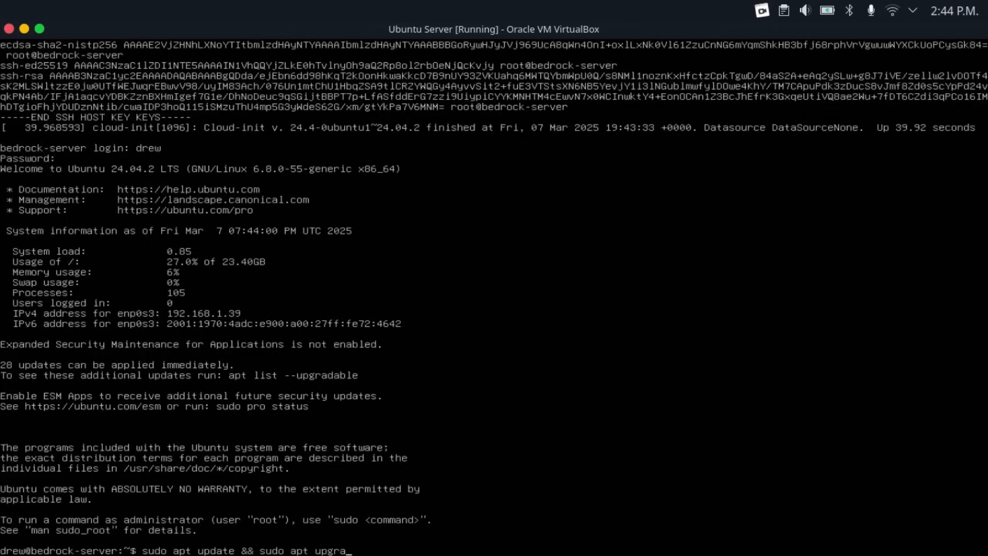
key(Return)
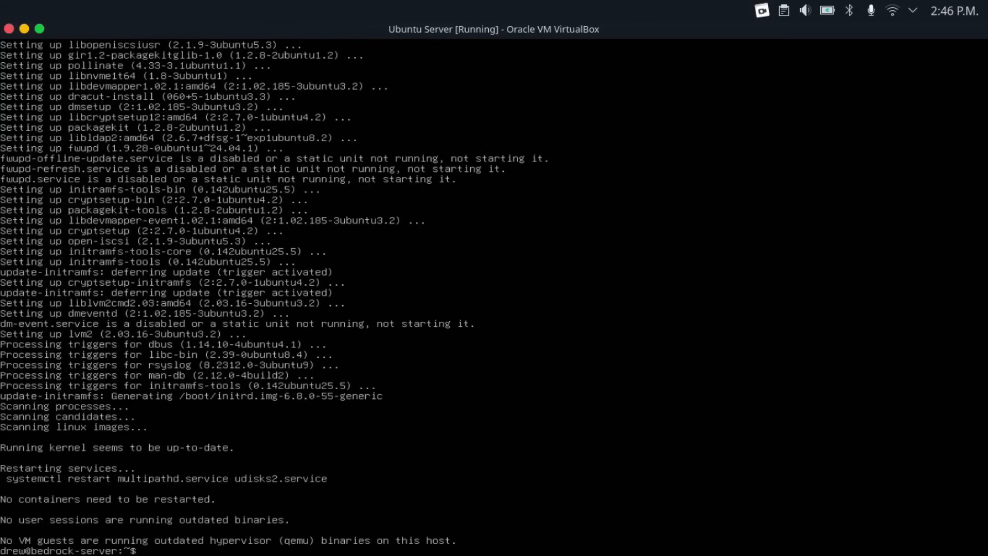
- Enable ufw and allow SSH on port 22/tcp
text(sudo ufw)
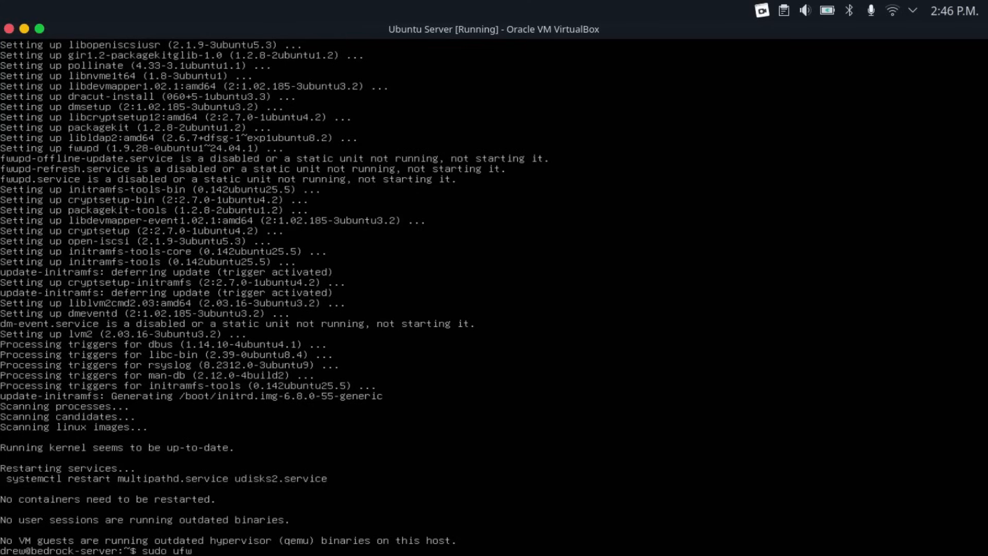
text(enable)
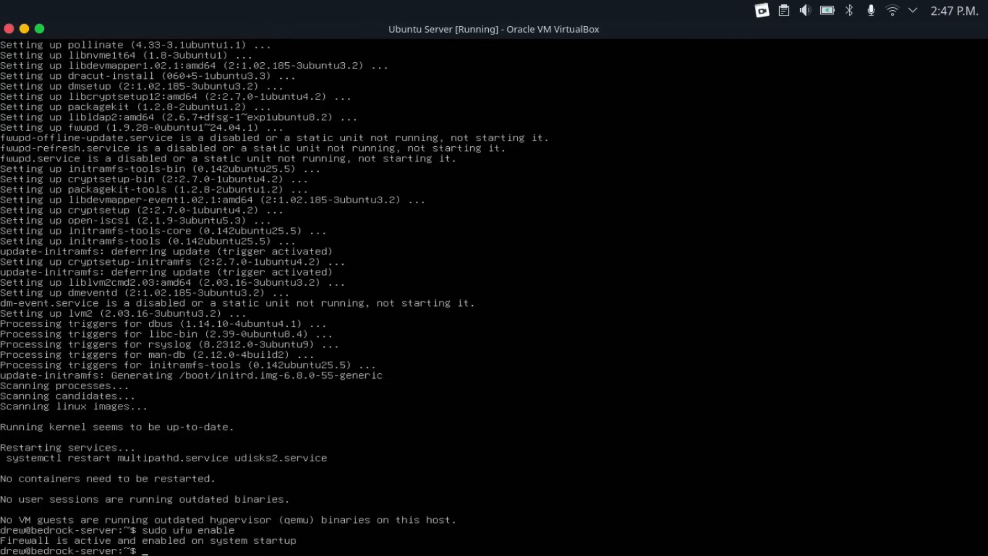
text(sudo)
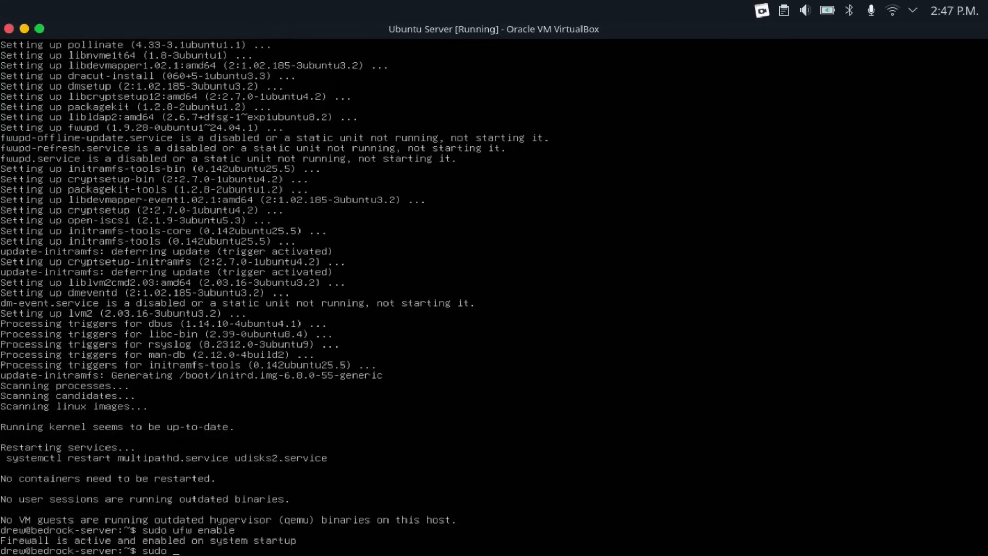
text(ufw)
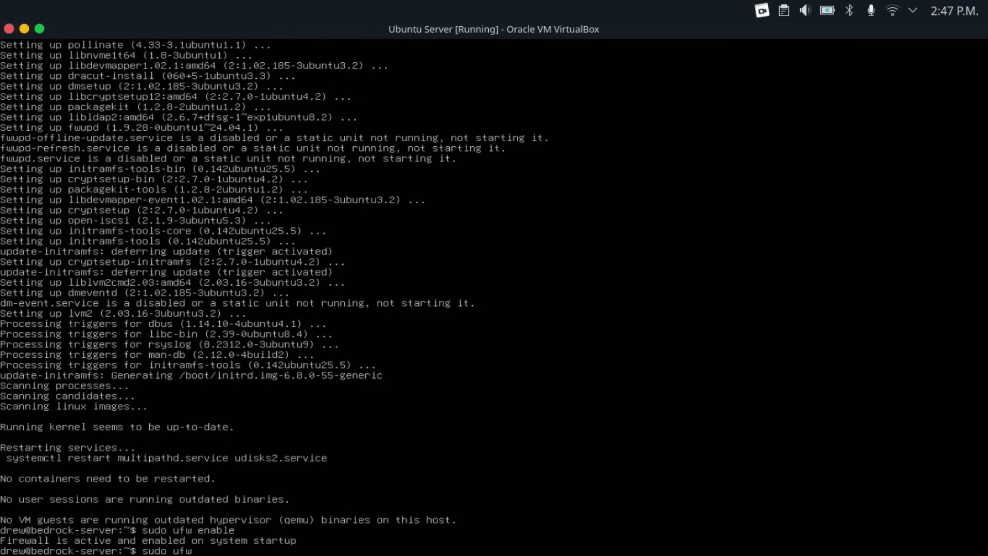
text(allow)
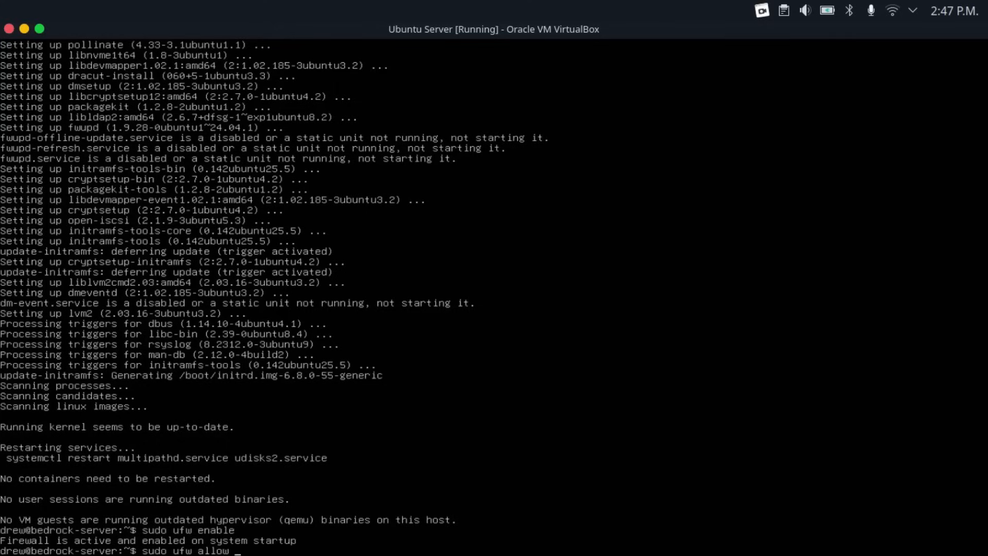
text(22/tcp)
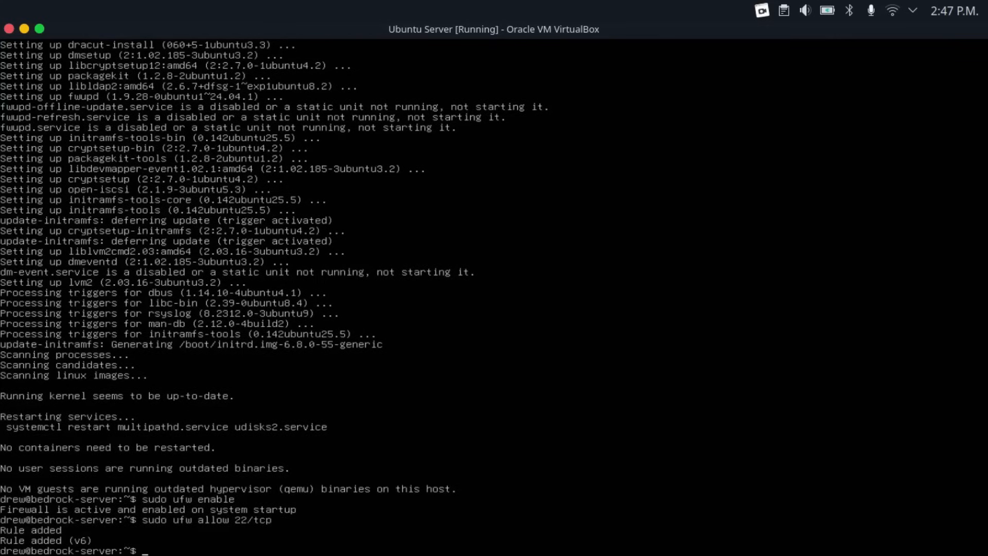
- Allow 19132,19133/udp through ufw, then exit the VM console
text(sudo ufw a)
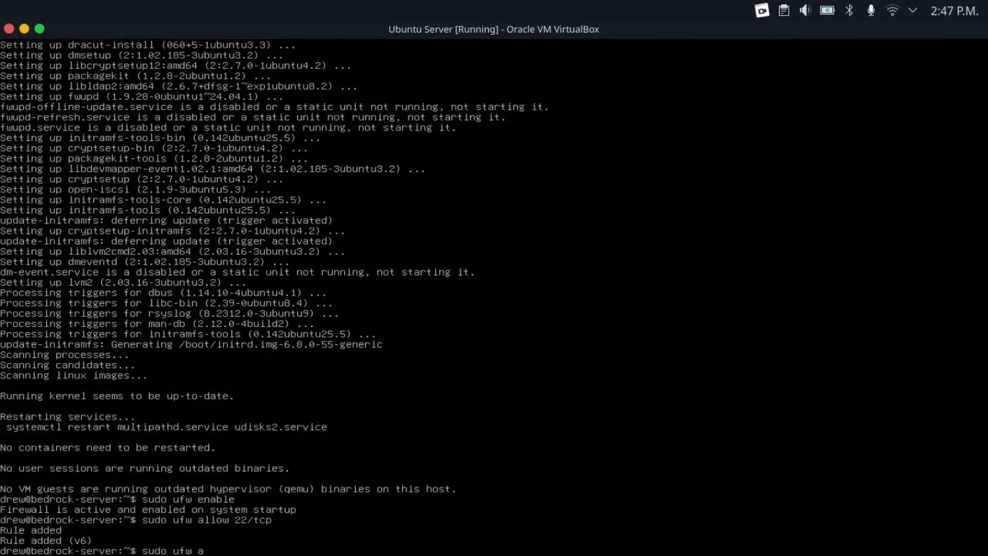
text(llow)
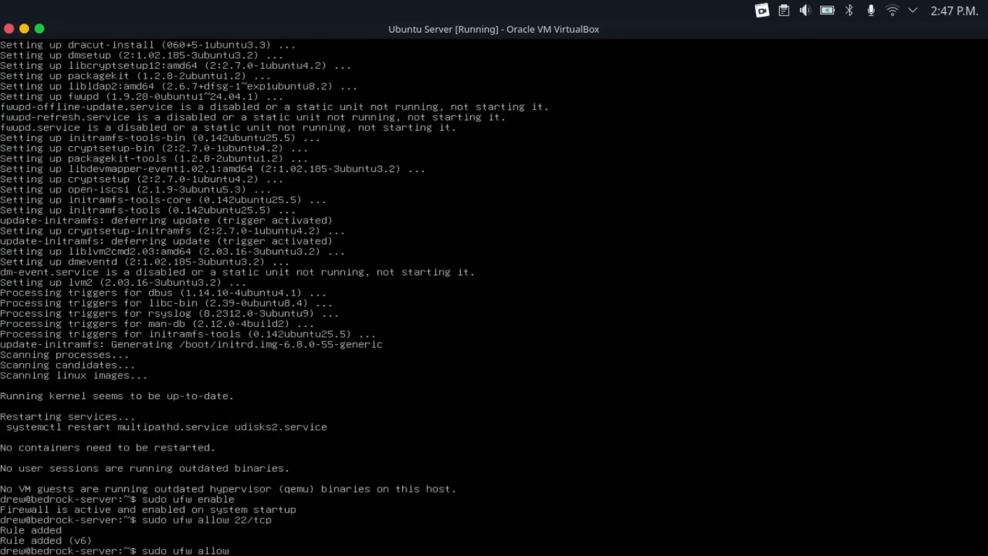
text(19132)
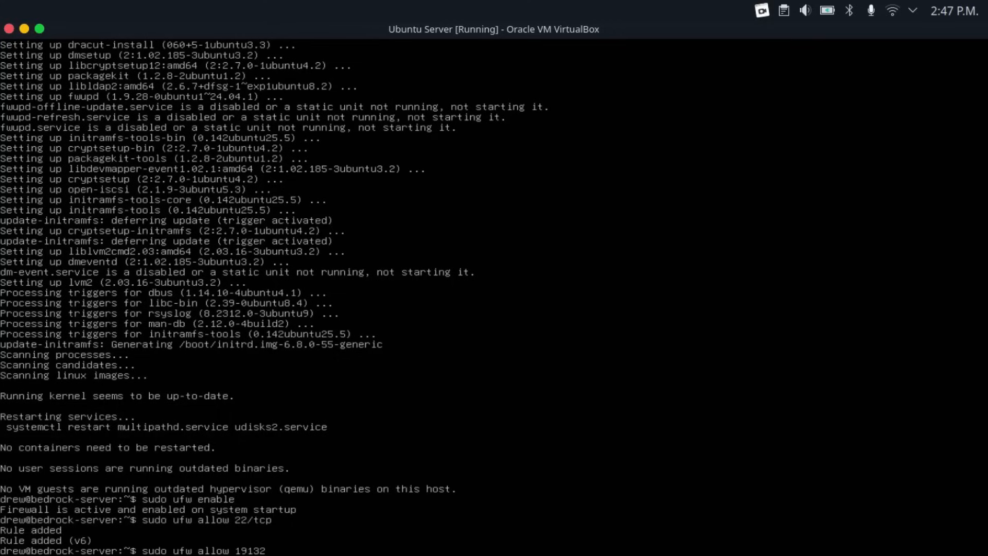
text(,19)
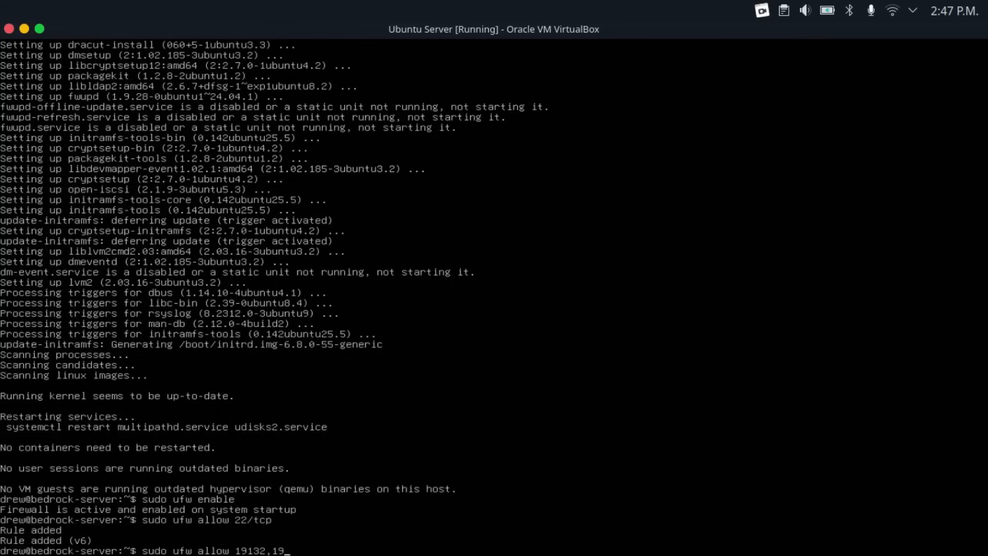
text(133)
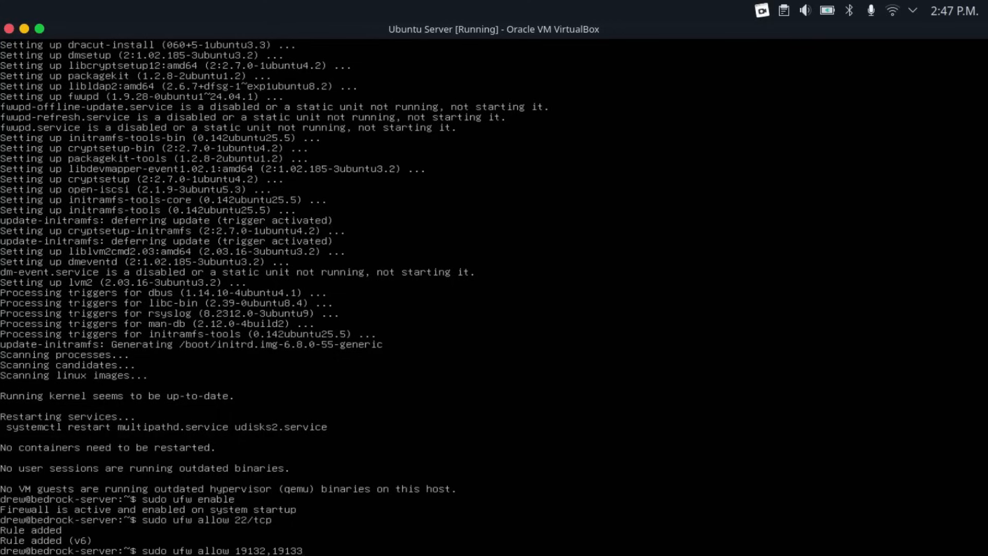
text(/udp)
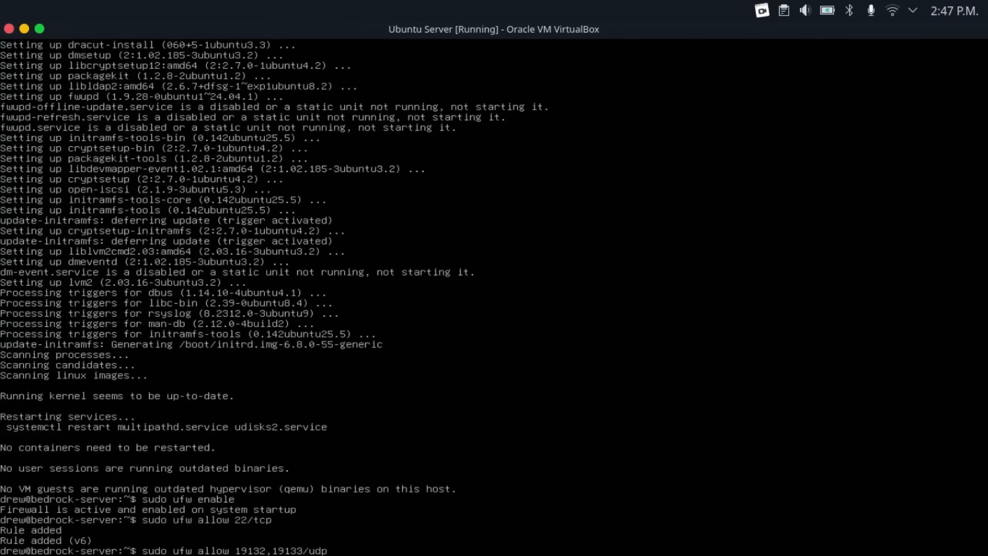
key(Return)
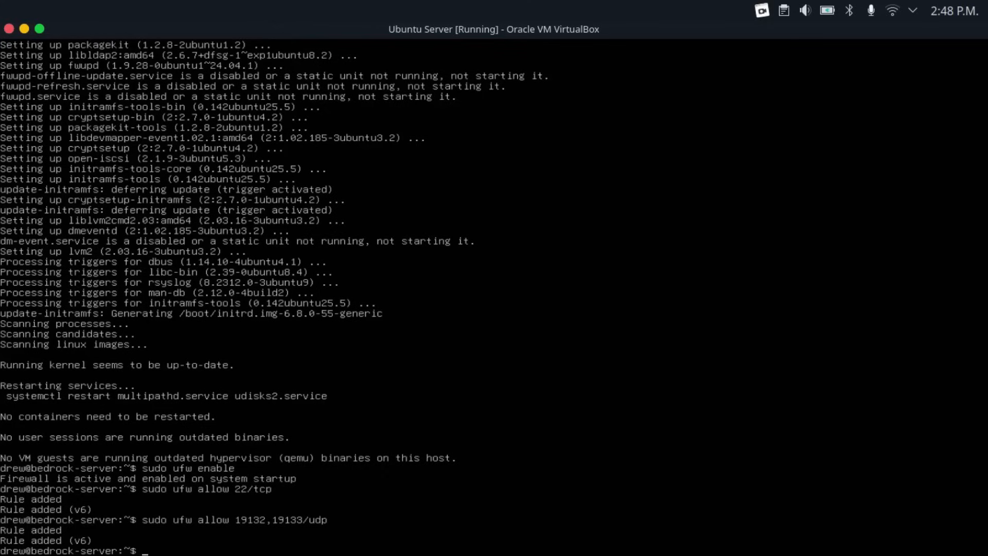
text(ex)
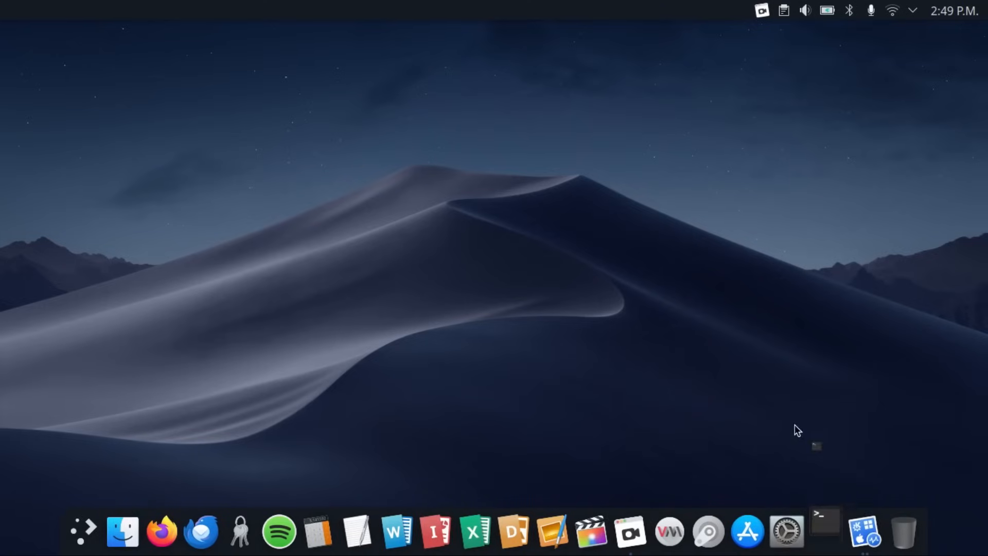
click(825, 532)
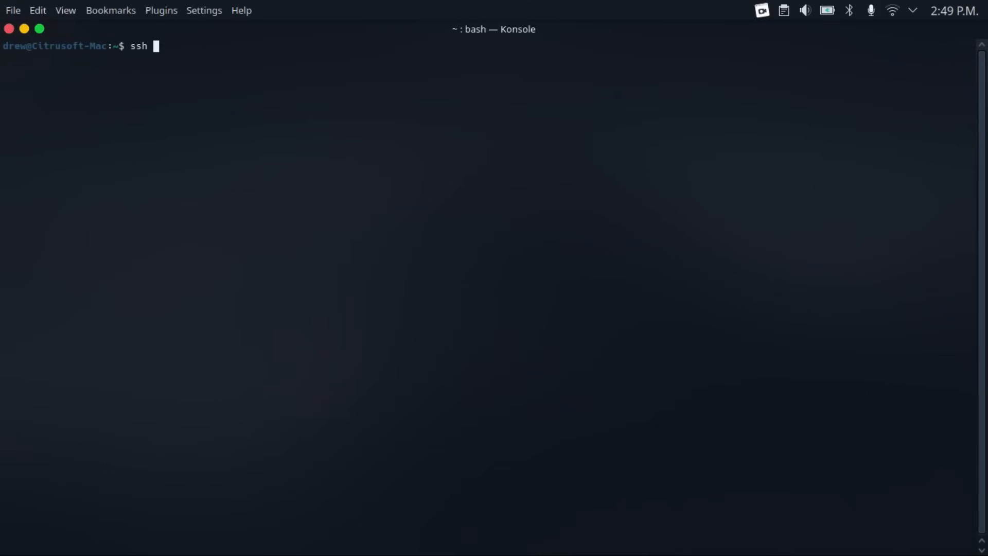
text(drew)
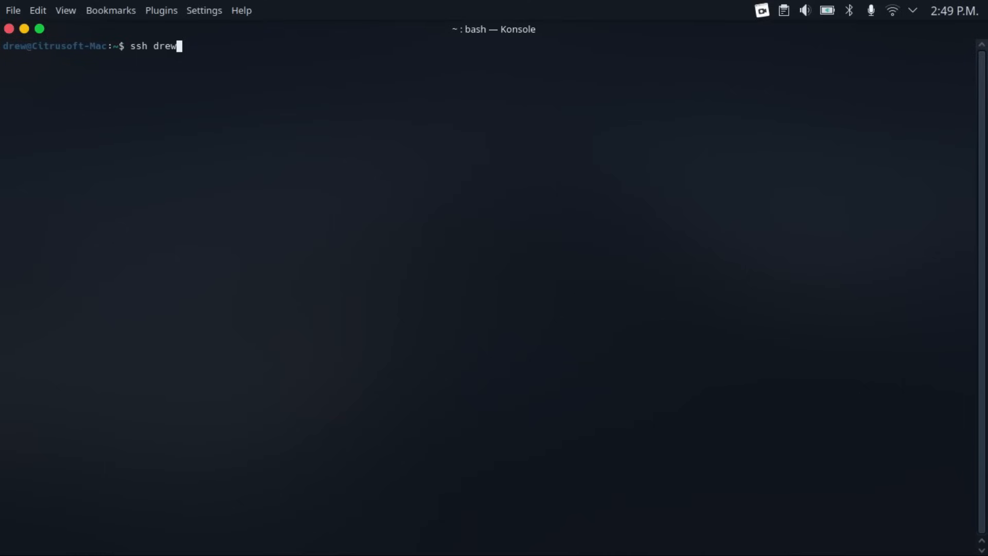
text(@)
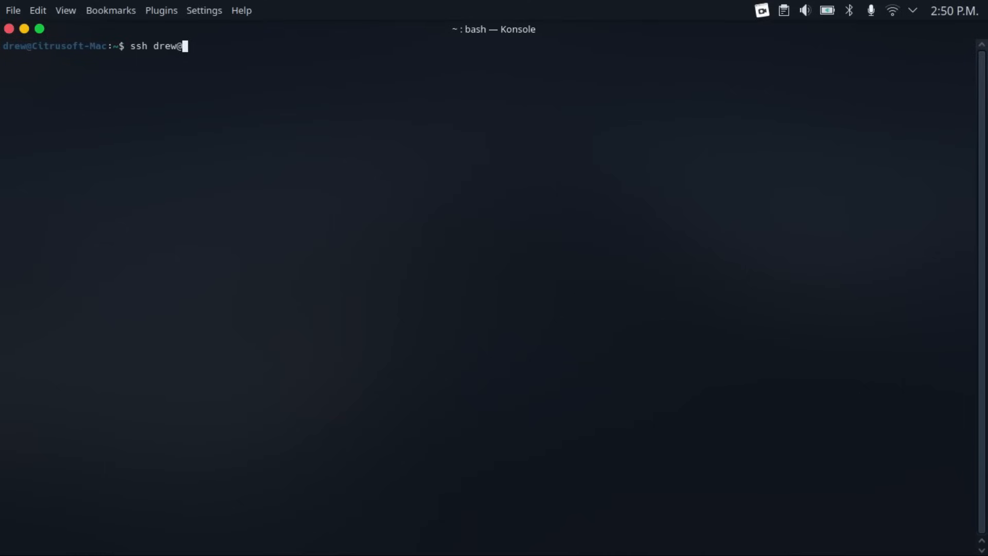
text(192.168)
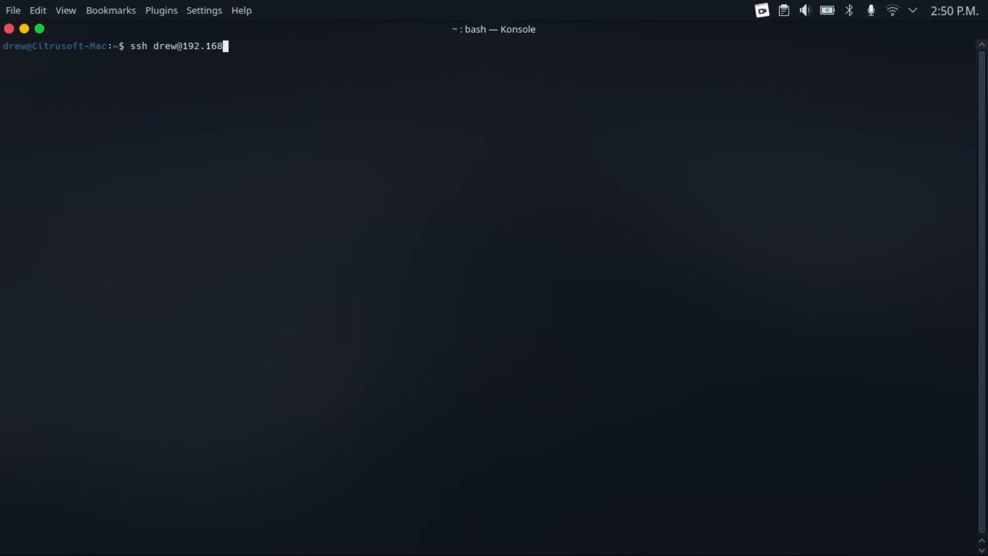
text(.1.39)
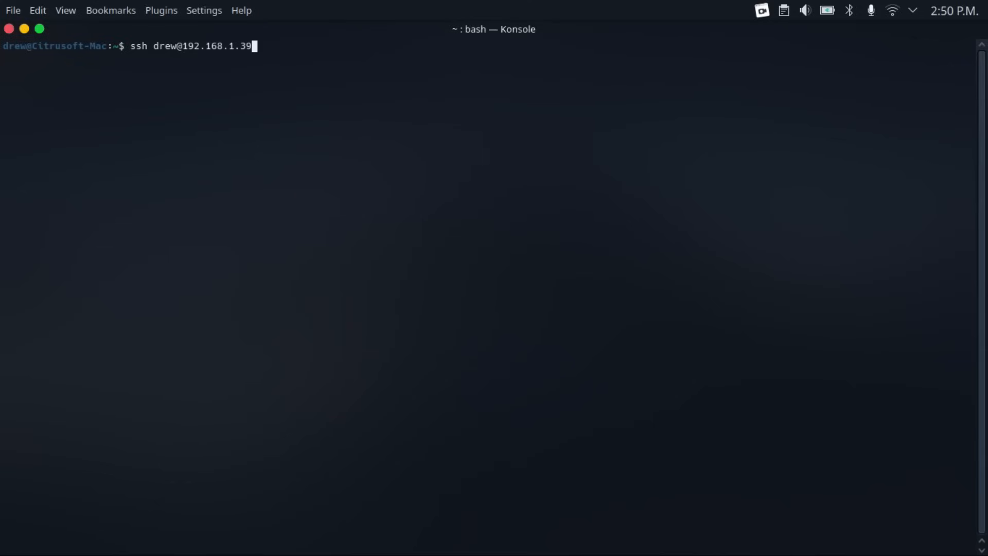
key(Return)
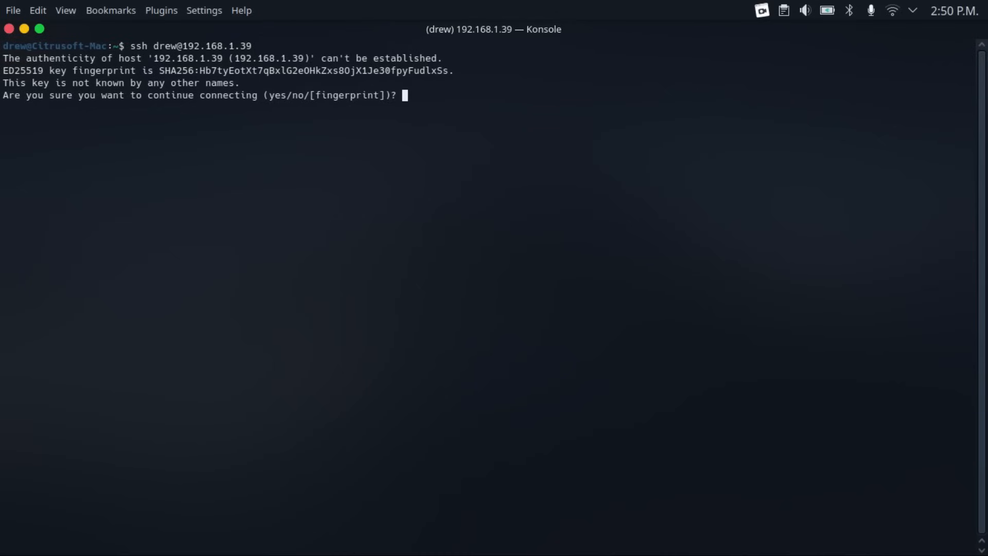
text(yes)
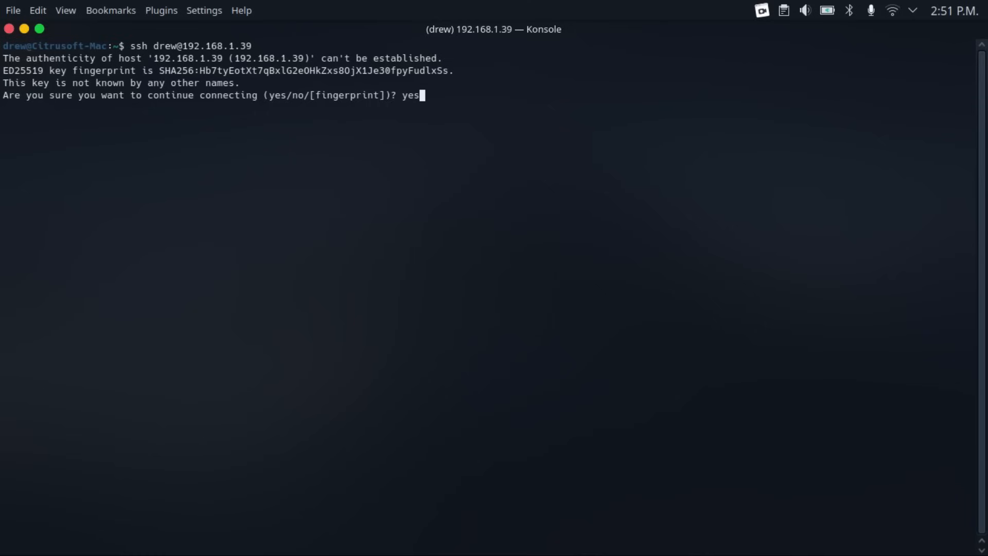
key(Return)
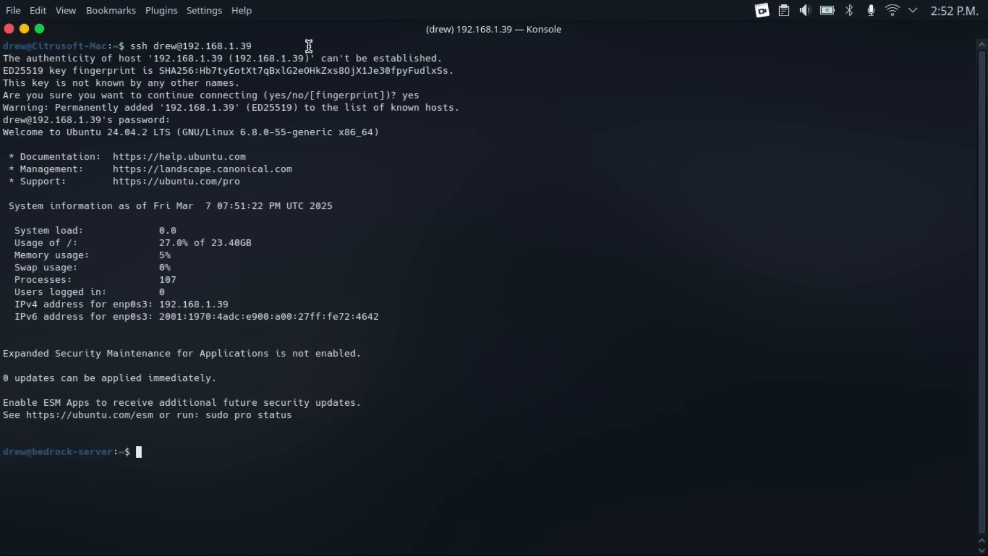
mouse_move(270, 44)
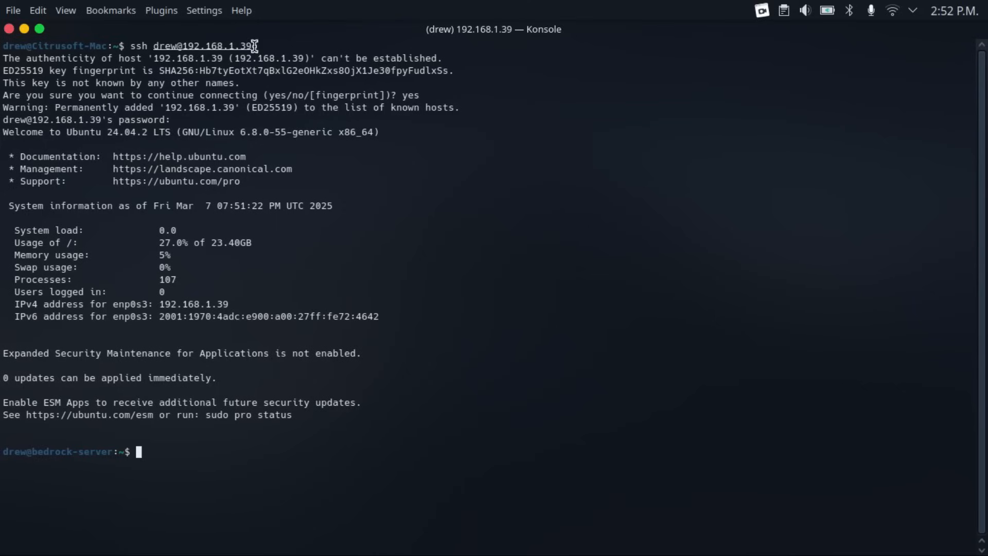
mouse_move(220, 45)
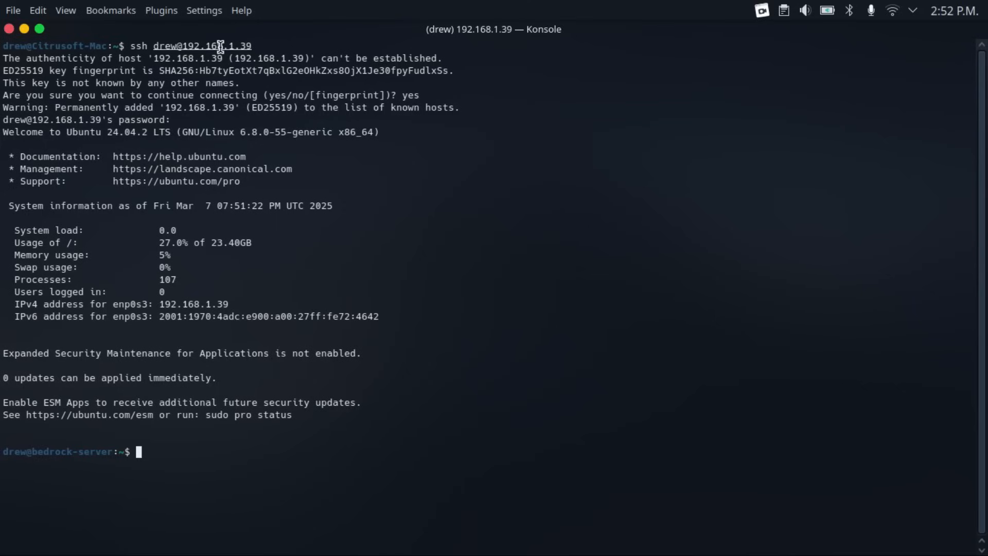
mouse_move(327, 227)
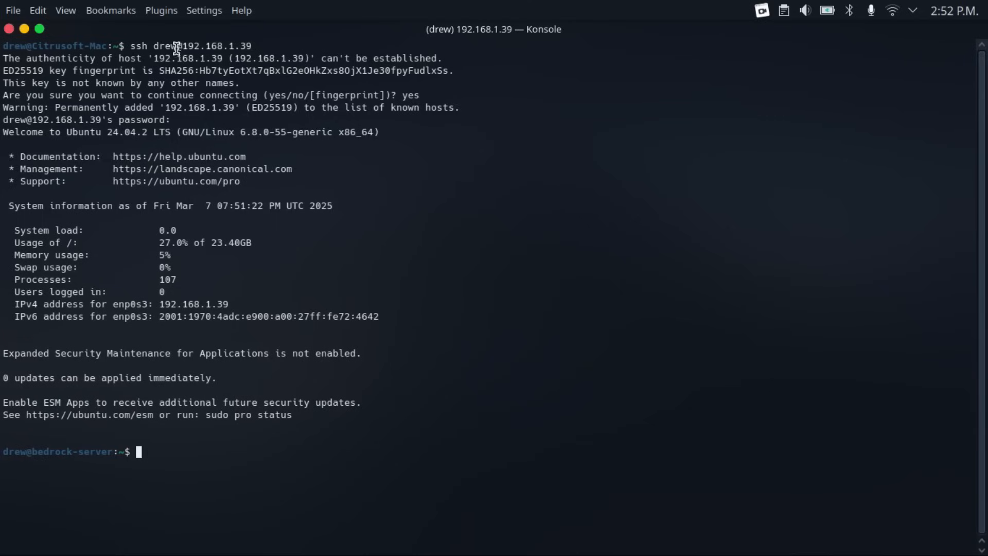
mouse_move(227, 41)
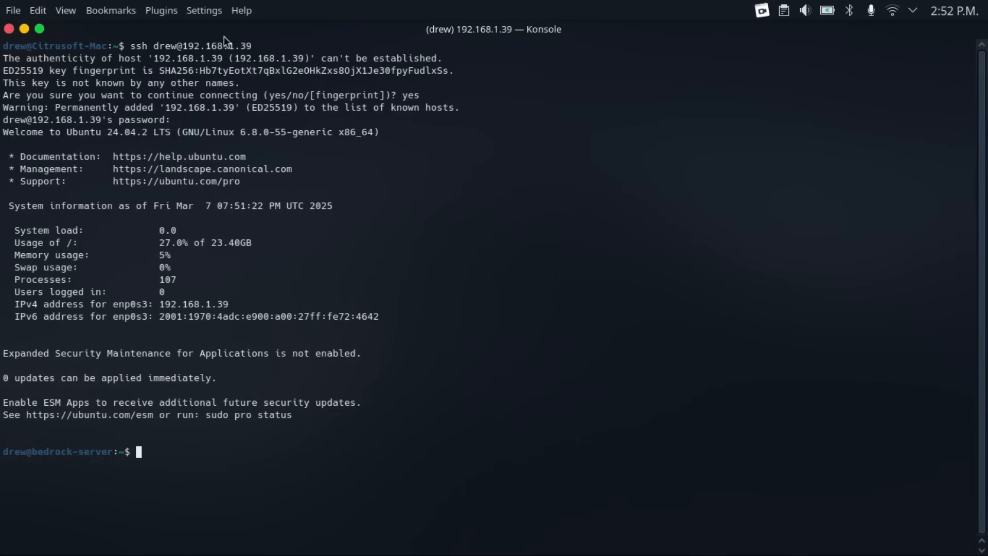
mouse_move(547, 266)
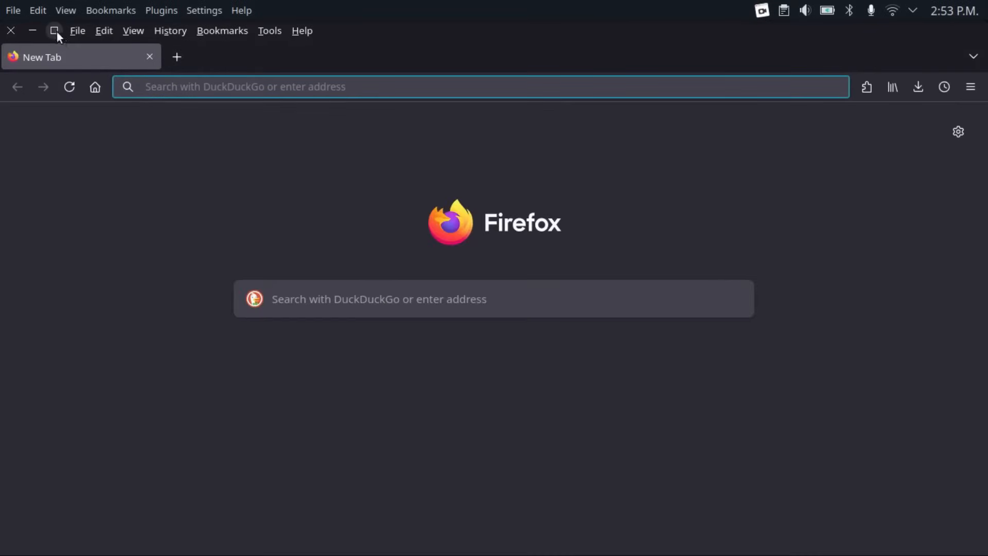
- Browse to minecraft.net/download/server/bedrock, accept the Ubuntu EULA and copy its download link
text(minecraft.net/downl)
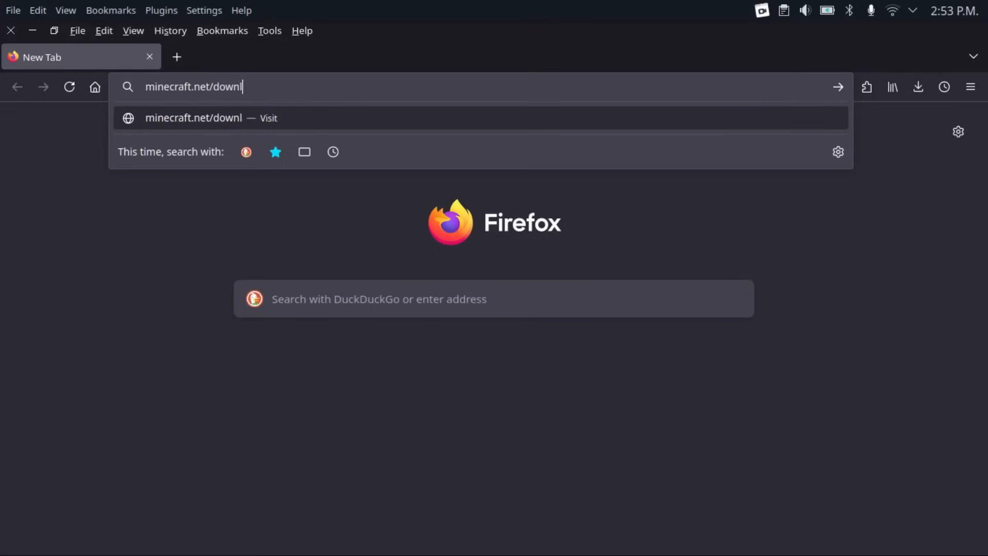
text(oad/server/bedrock)
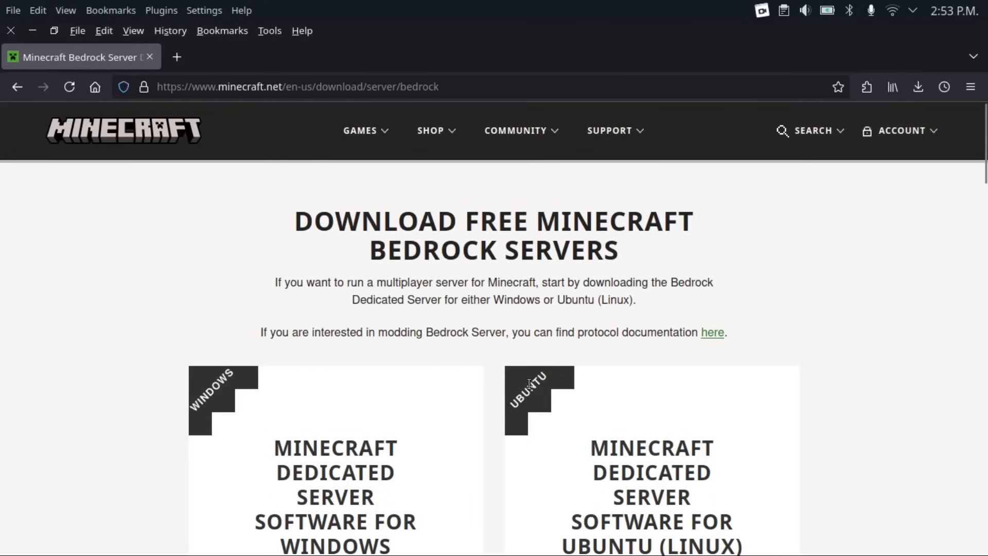
mouse_move(716, 235)
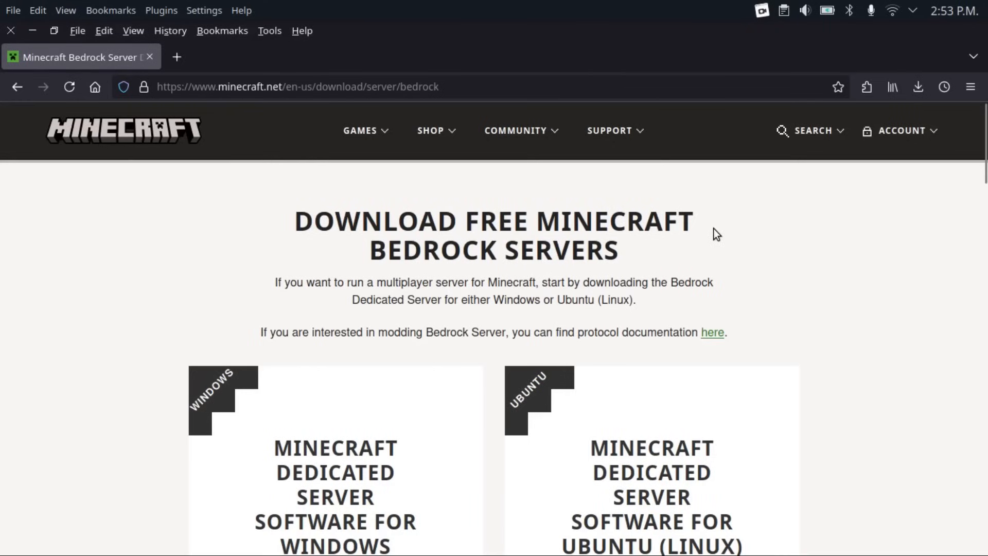
scroll(down, 3)
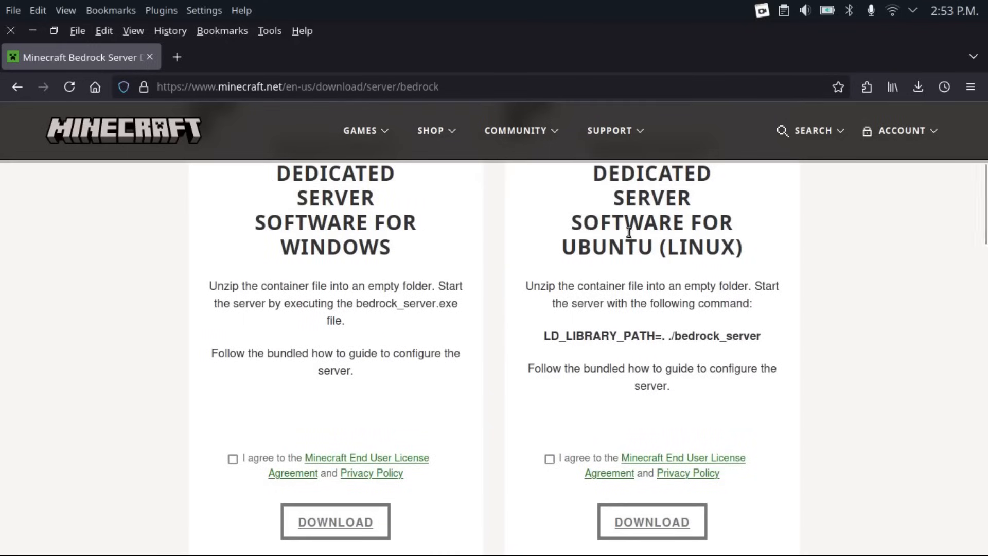
mouse_move(662, 256)
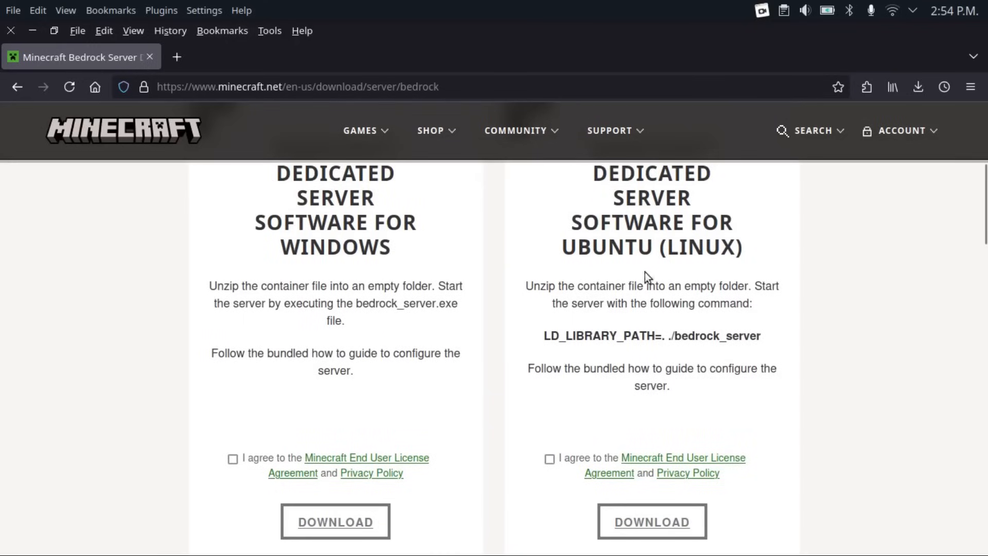
mouse_move(487, 327)
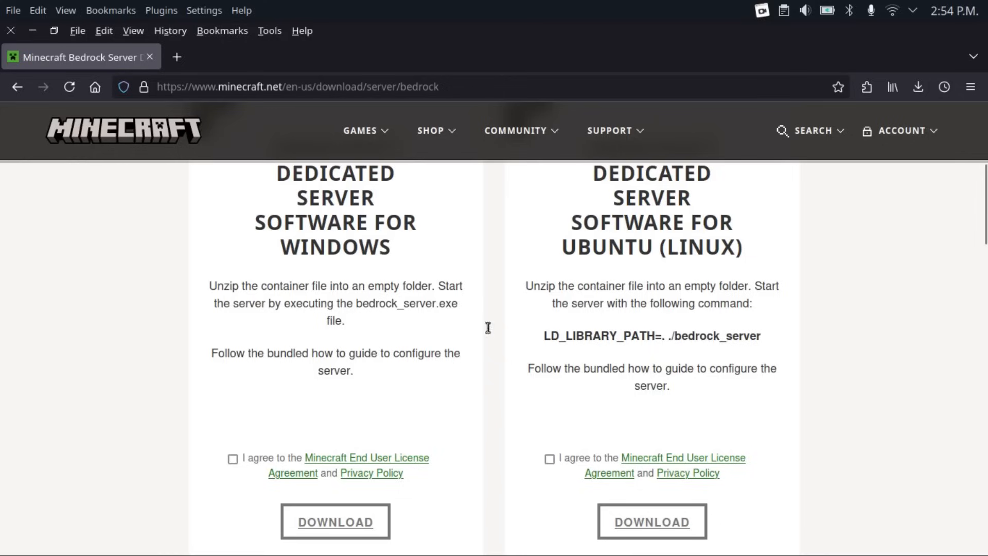
mouse_move(608, 336)
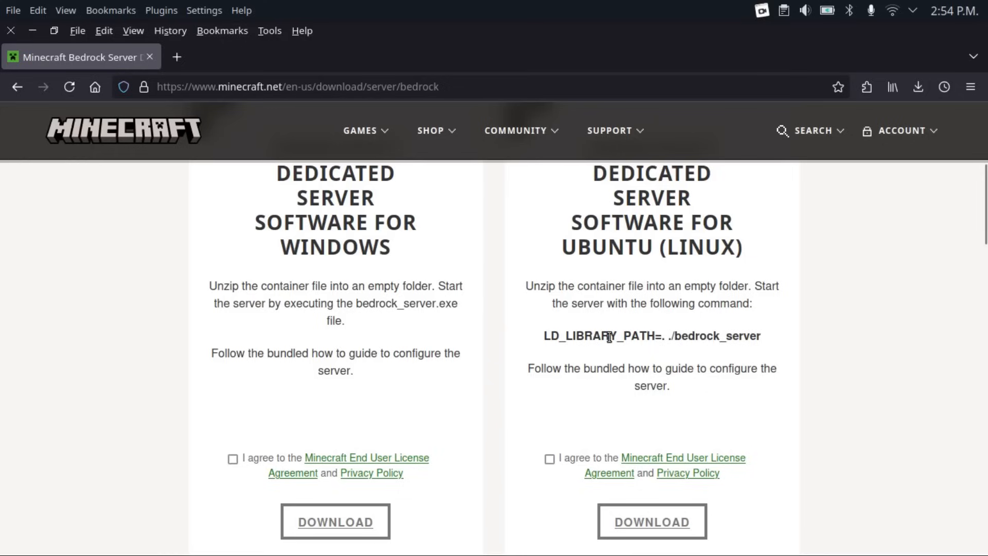
mouse_move(563, 389)
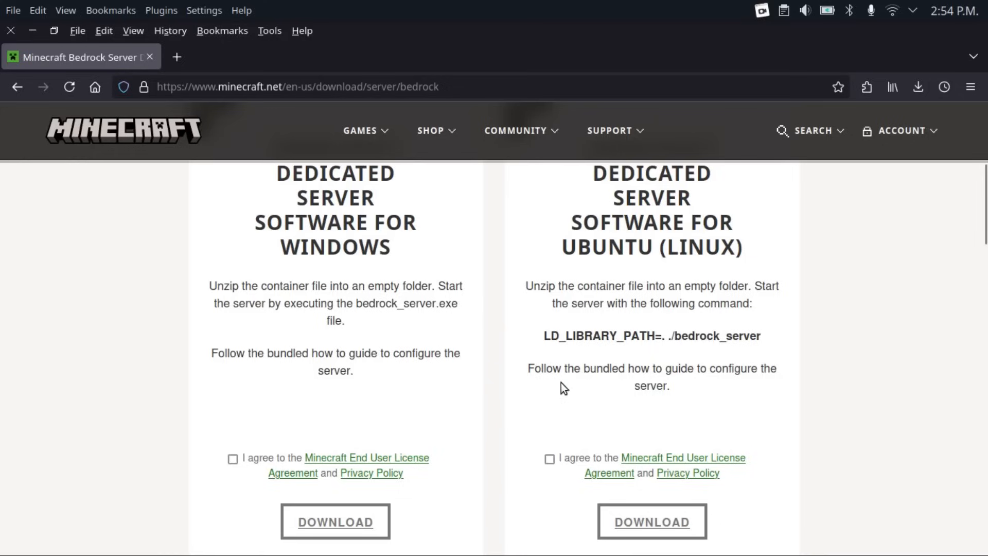
click(550, 458)
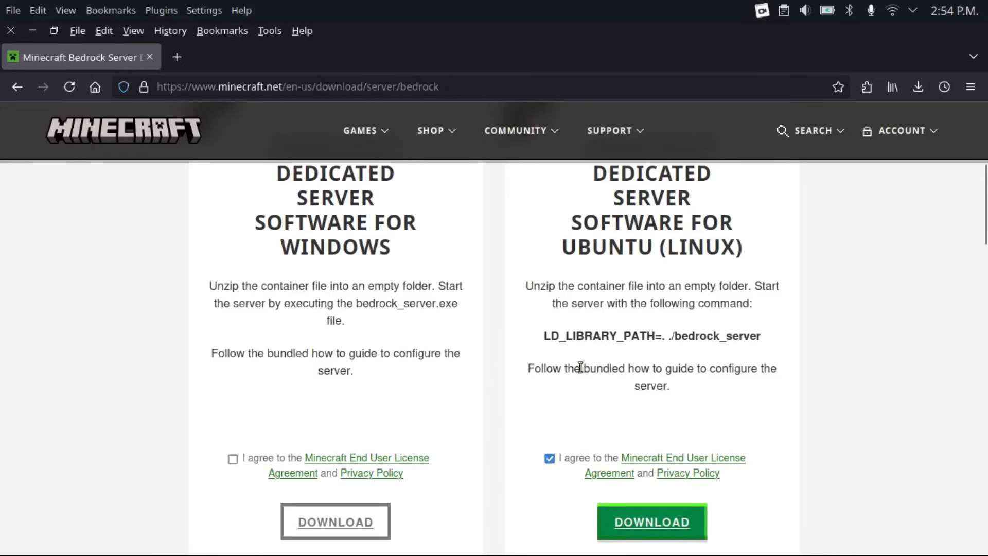
mouse_move(591, 509)
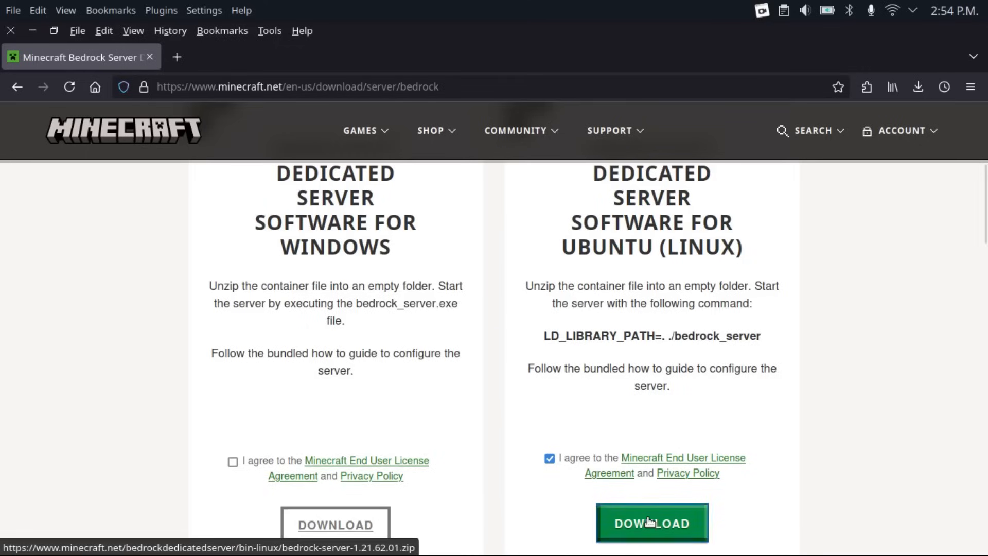
right_click(652, 523)
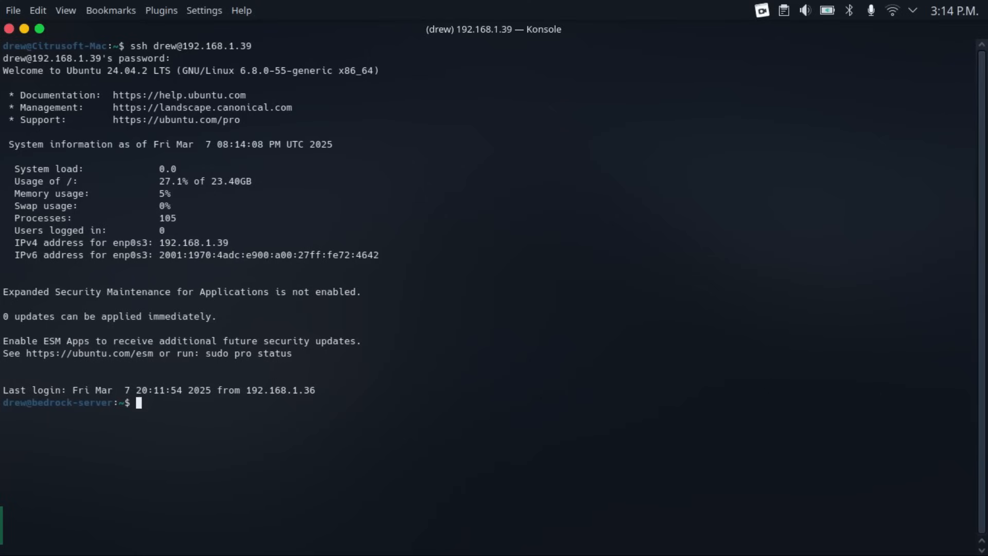
mouse_move(266, 414)
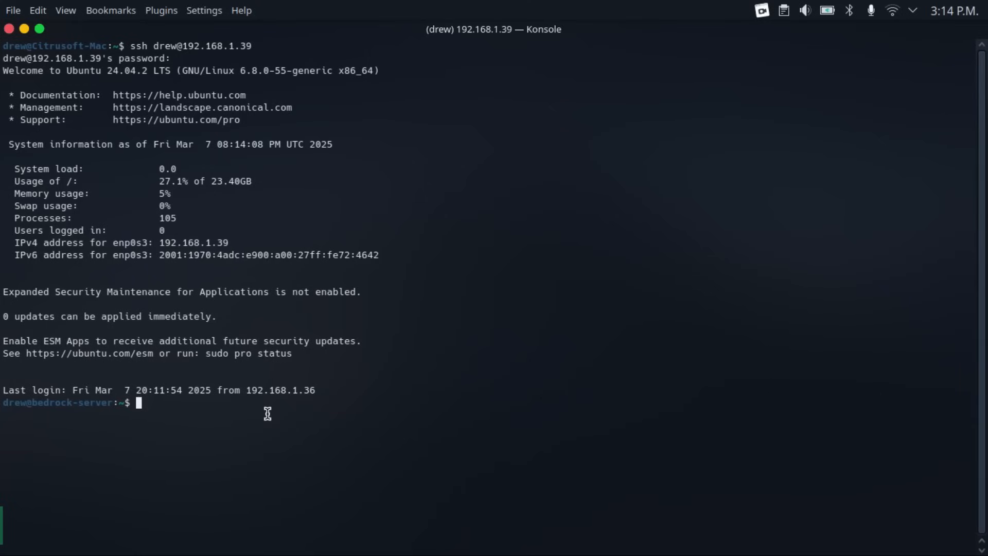
- Paste the bedrock-server-1.21.62.01.zip URL into the wget command and download it
right_click(267, 414)
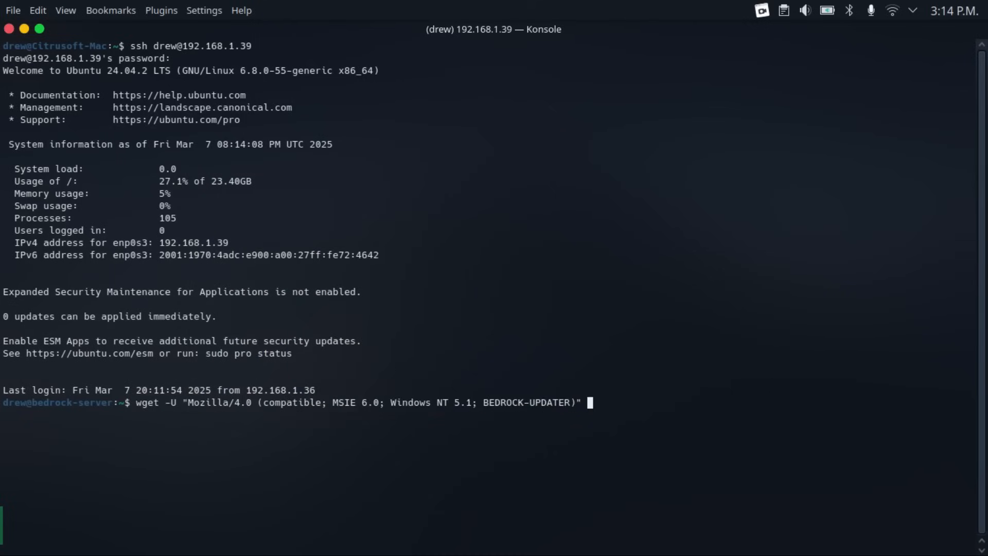
mouse_move(388, 419)
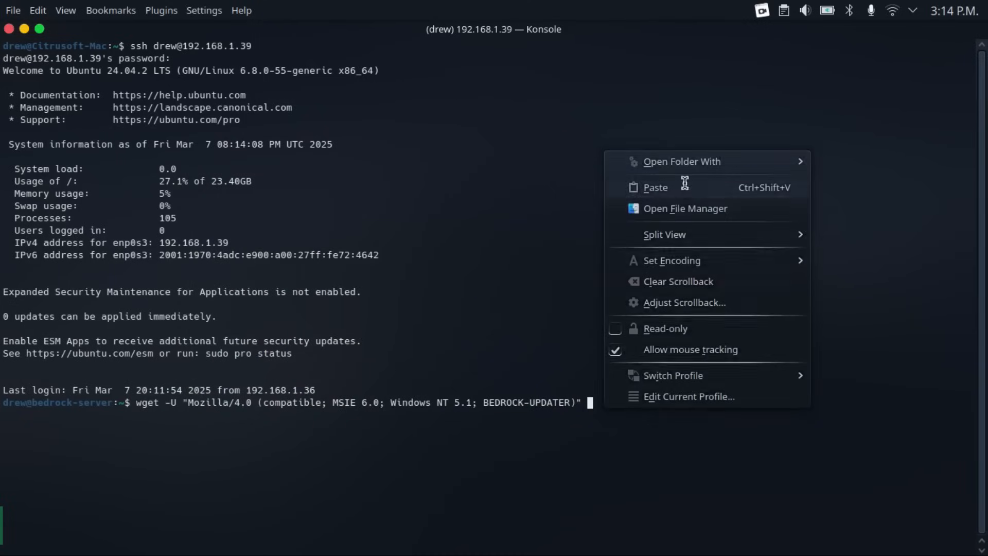
click(656, 187)
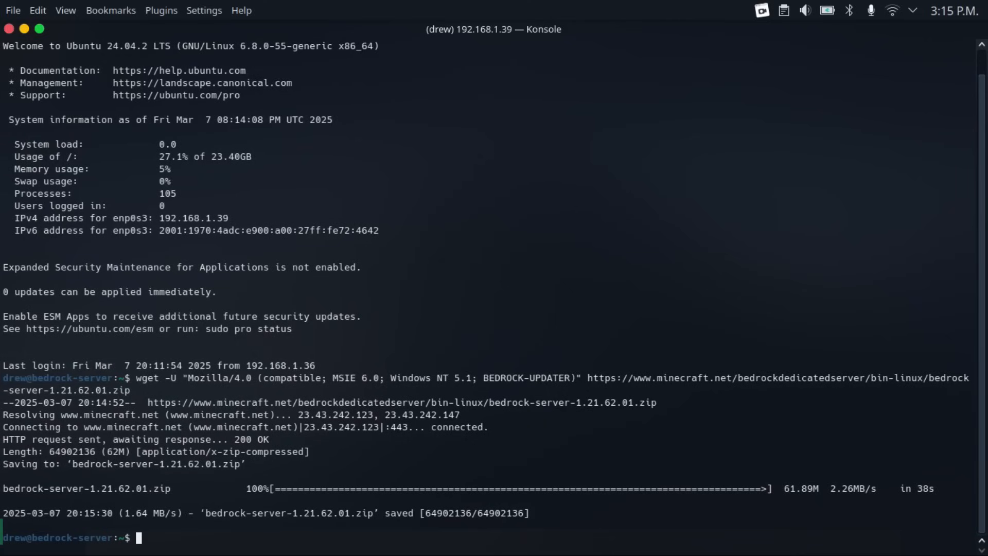
- Install unzip, extract the bedrock-server zip, then remove the zip archive
text(sudo a)
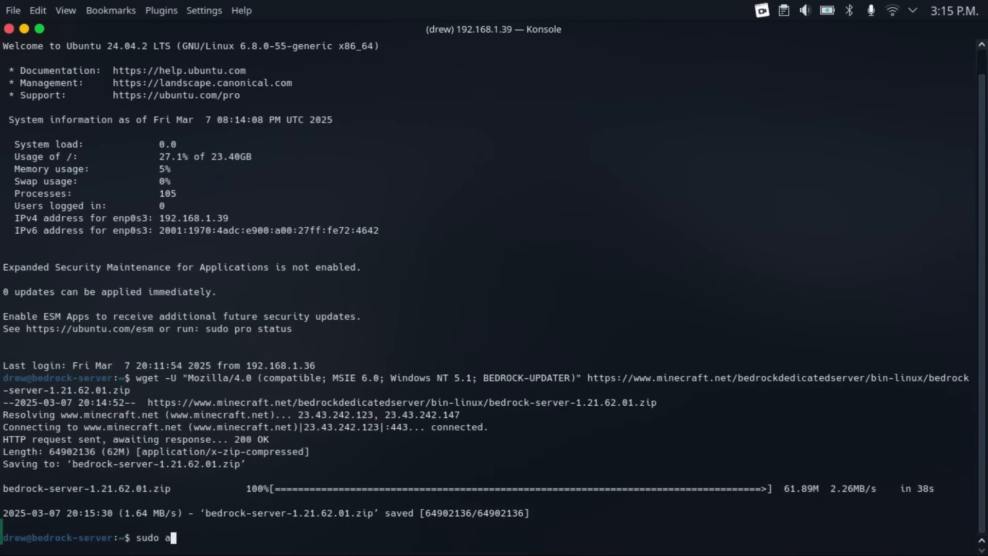
text(pt install)
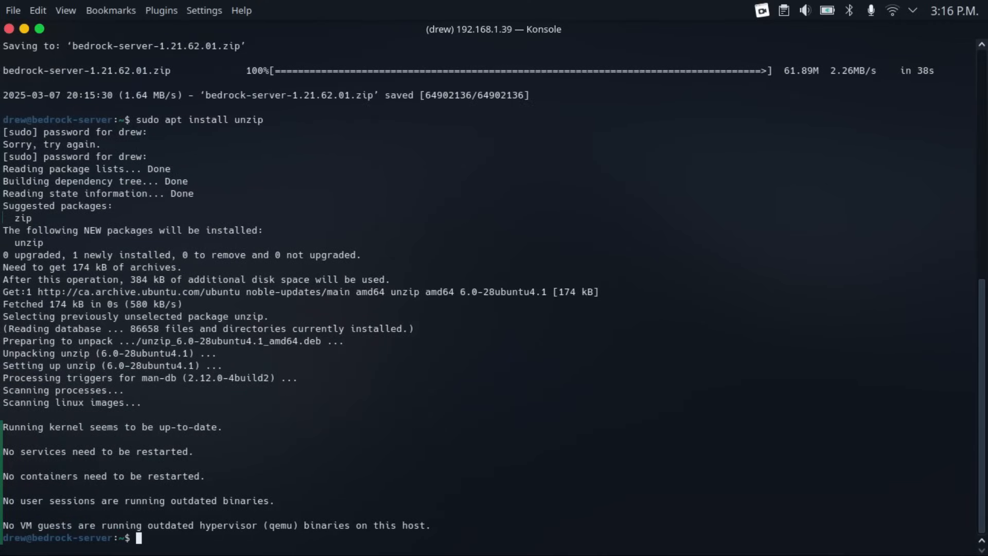
text(unzip bed)
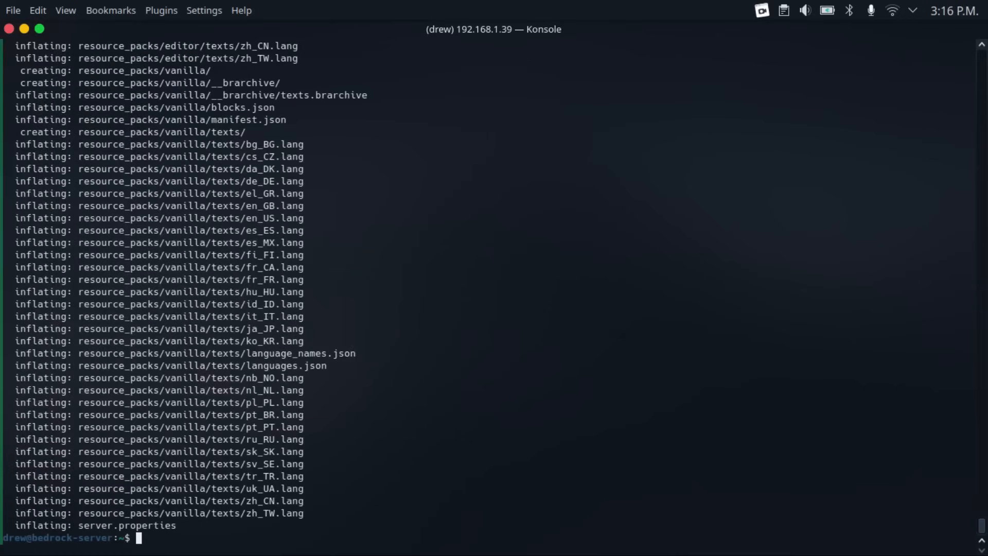
text(ls)
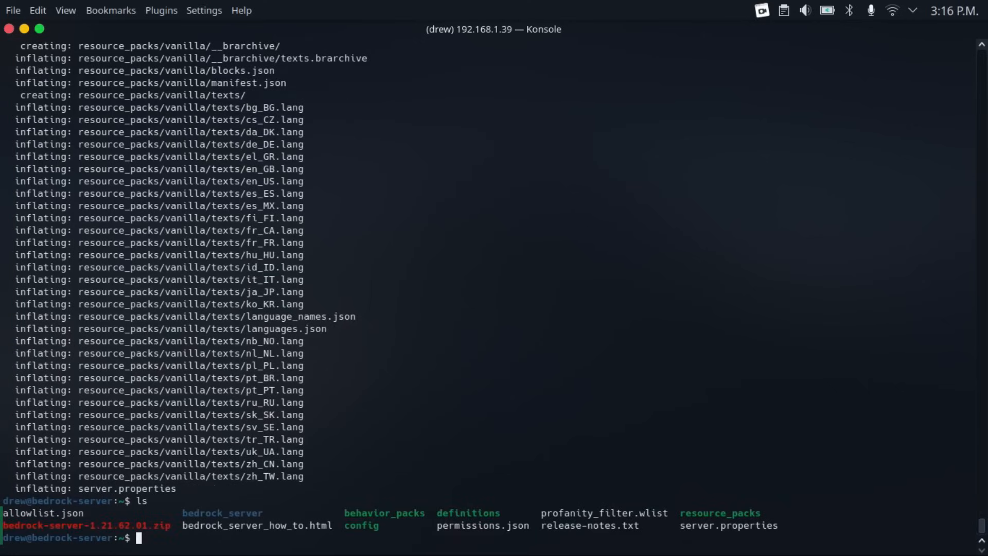
mouse_move(640, 484)
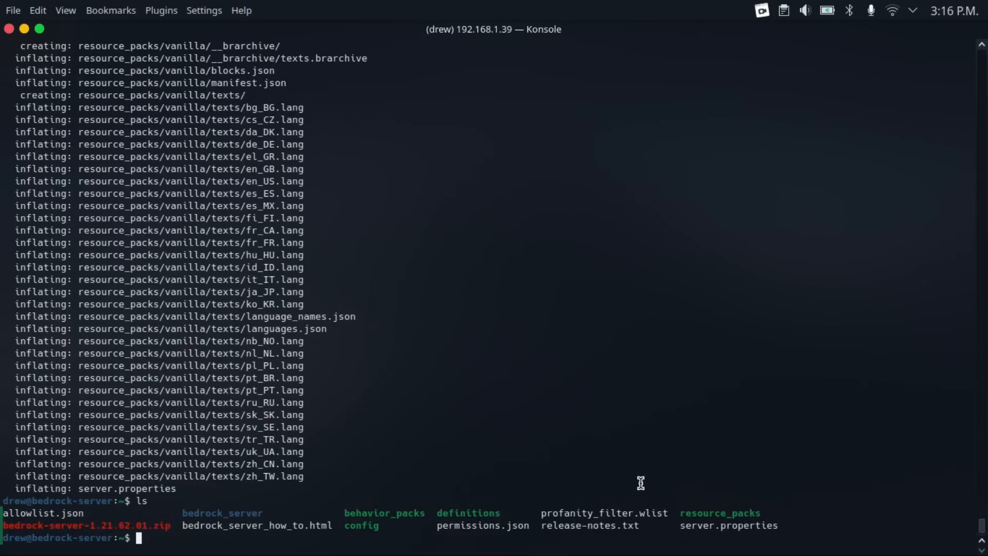
mouse_move(372, 454)
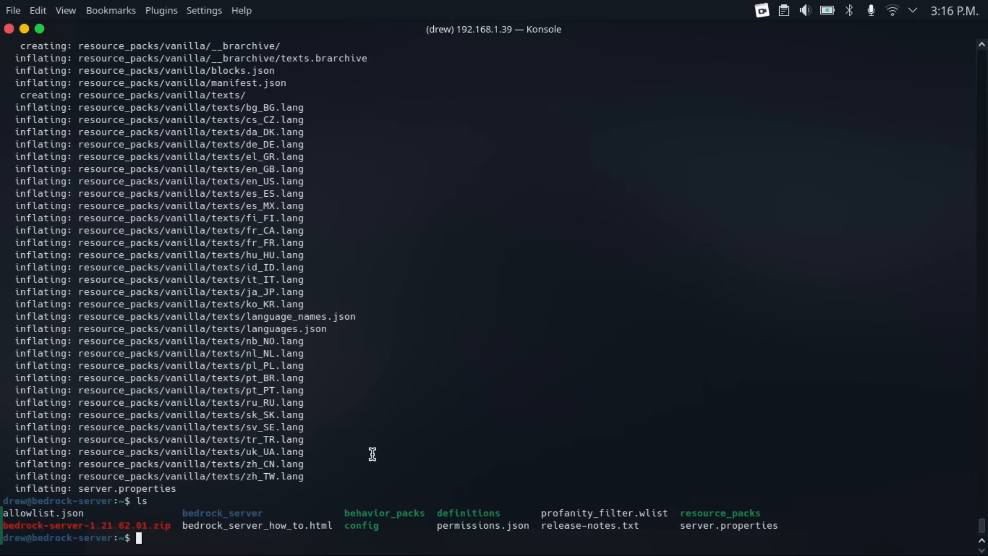
mouse_move(300, 478)
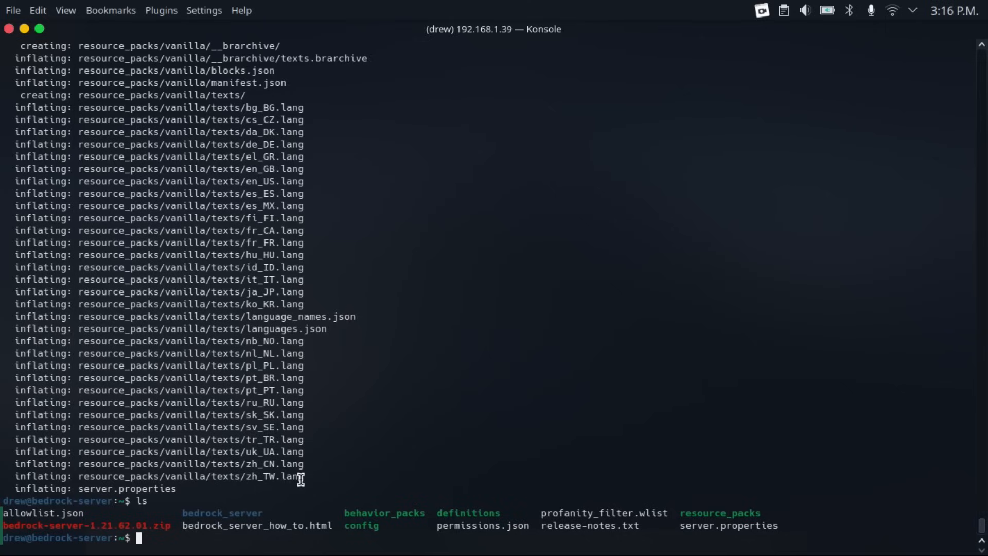
text(rm bedrock-server-1.21.62.01.zip)
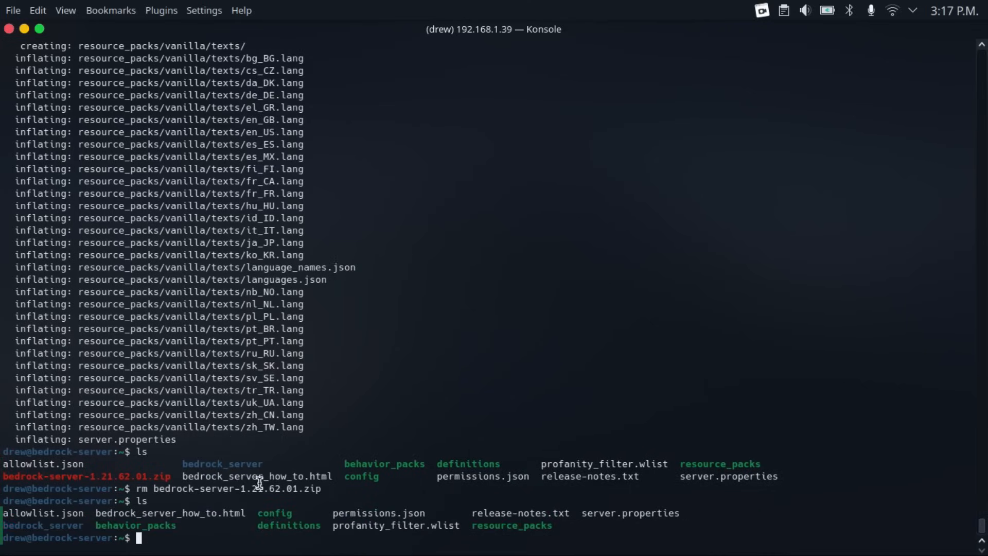
mouse_move(621, 482)
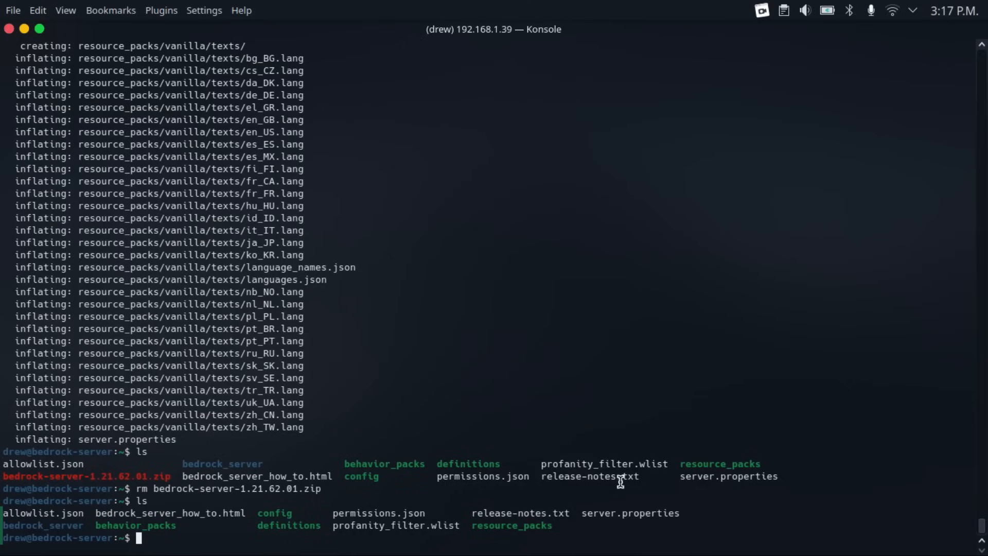
mouse_move(709, 400)
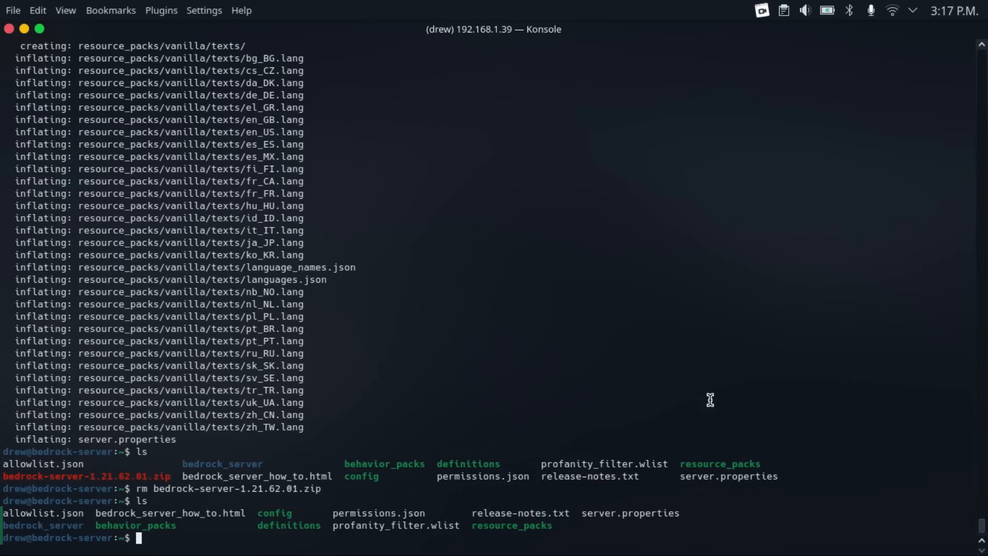
- Launch the server with ./bedrock_server
text(.)
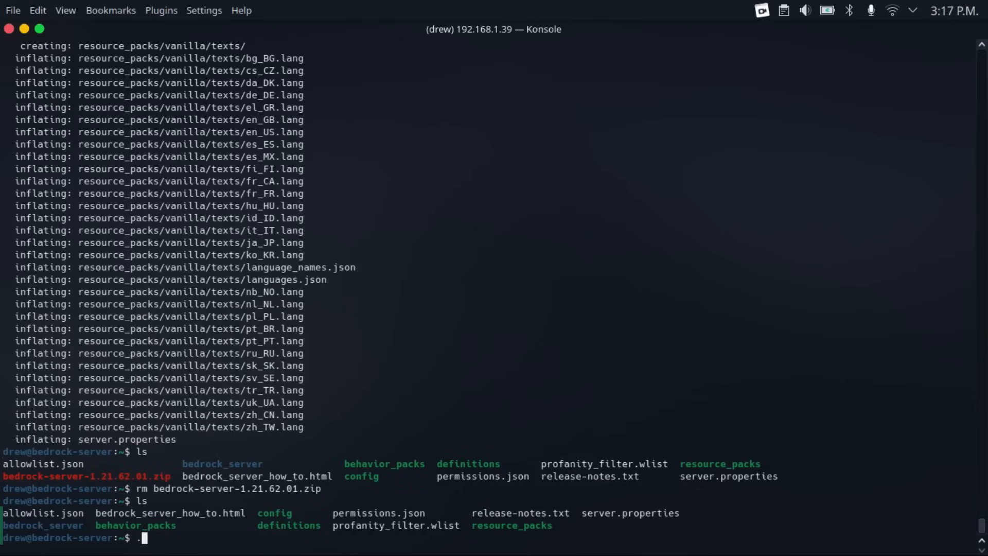
text(/)
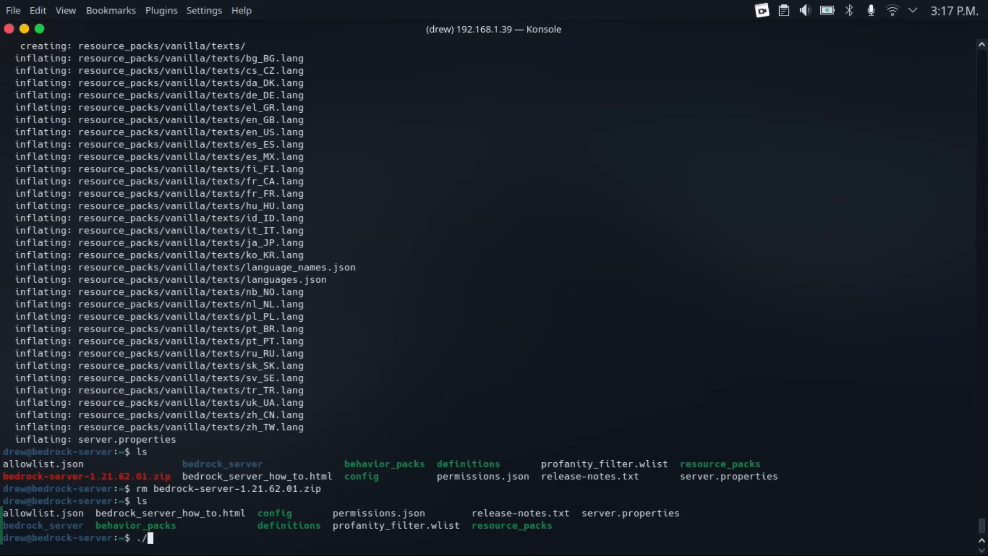
text(bedrock_serve)
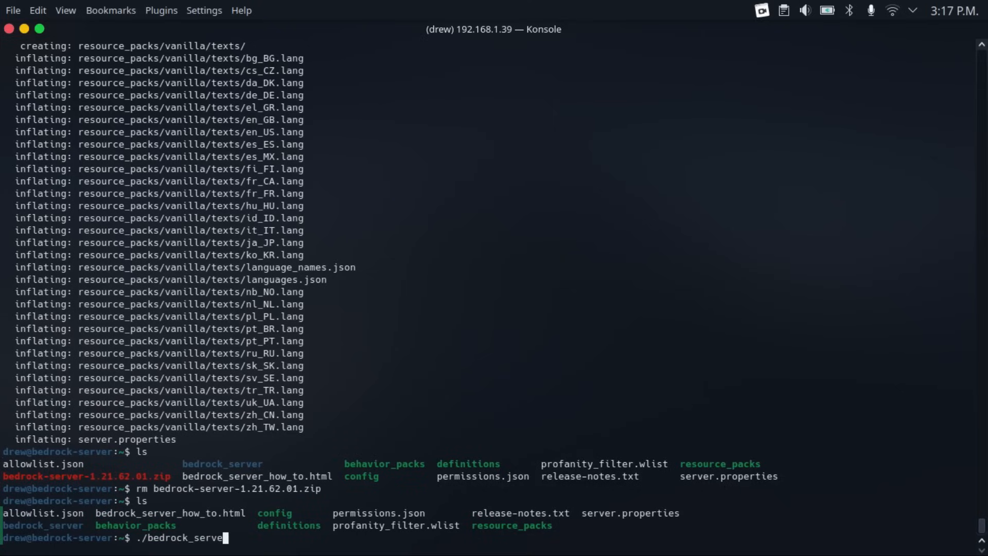
key(Return)
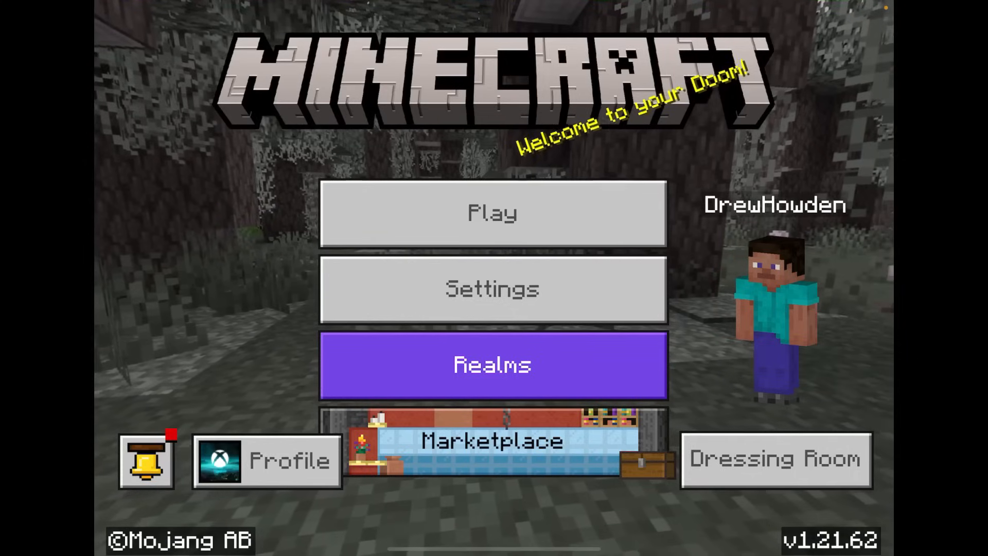
- Go to Play, the Servers tab, and start adding a new server
click(493, 212)
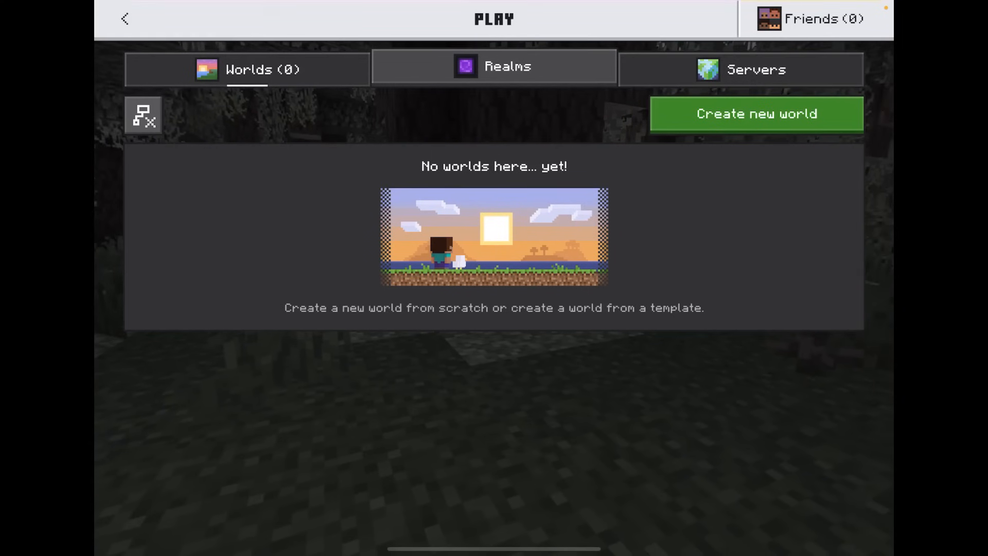
click(740, 69)
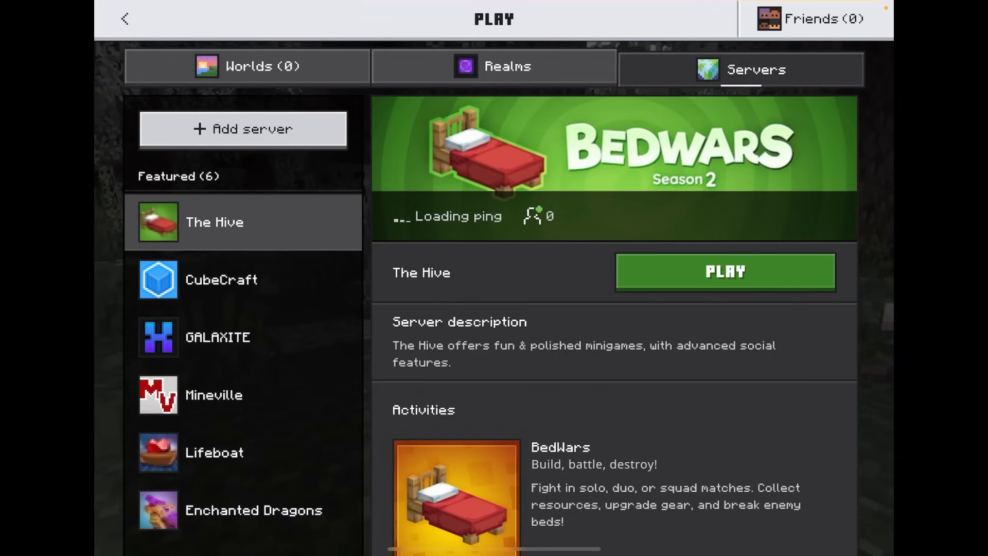
click(243, 128)
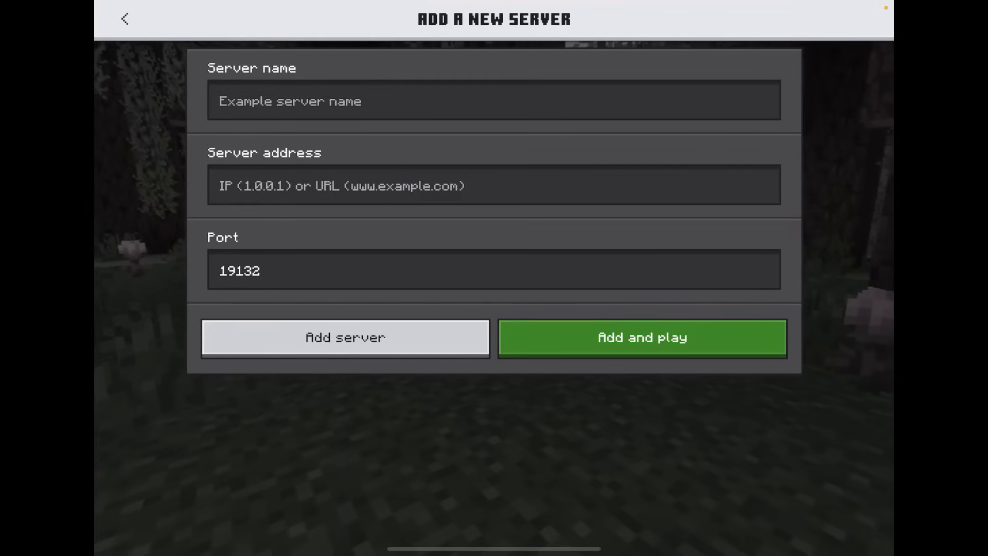
- Enter Ubuntu Server at 192.168.1.39, port 19132, and join it
click(493, 100)
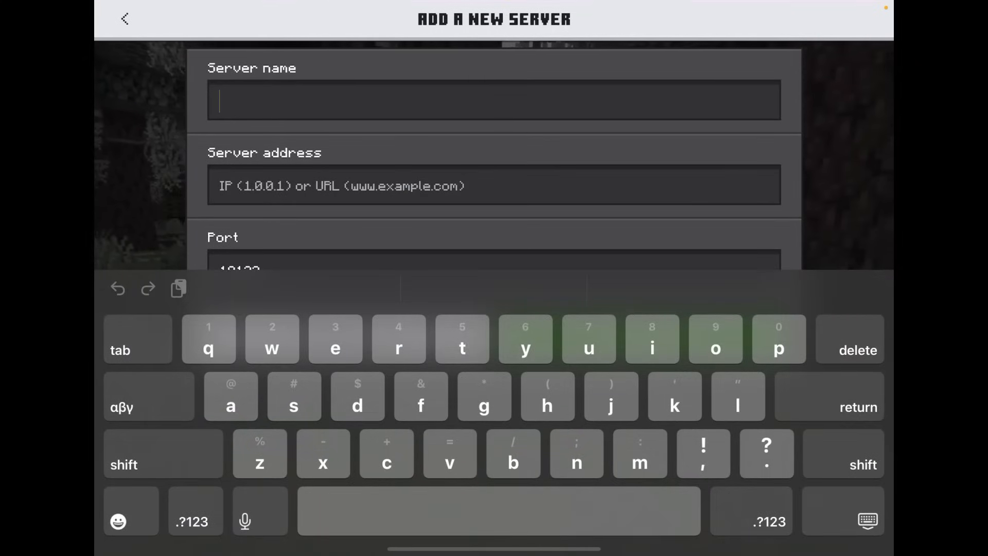
text(Ububu)
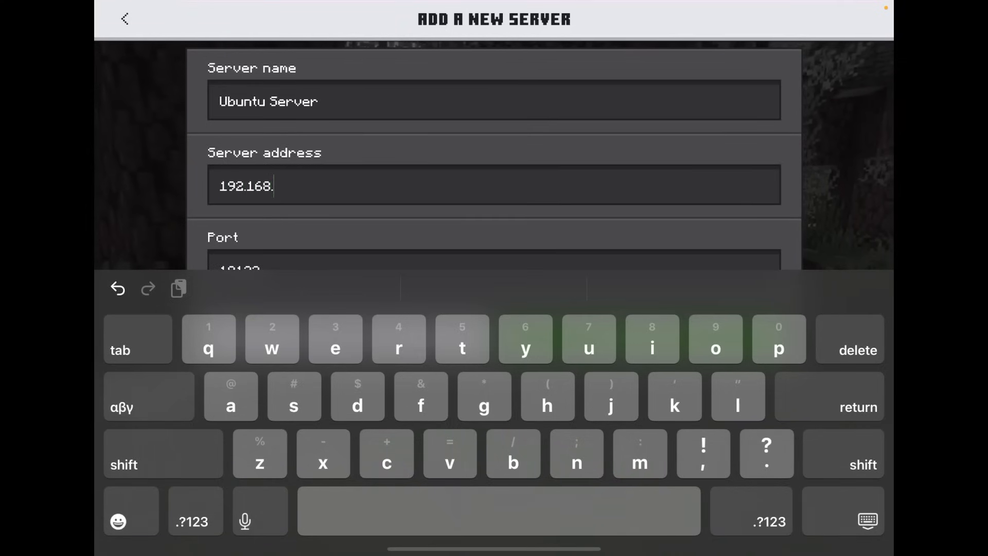
text(1.)
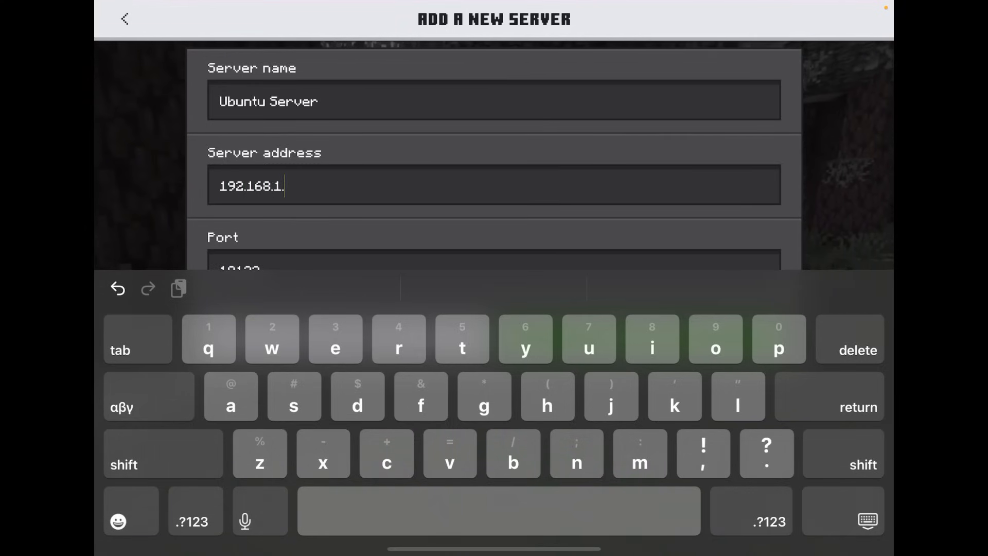
text(39)
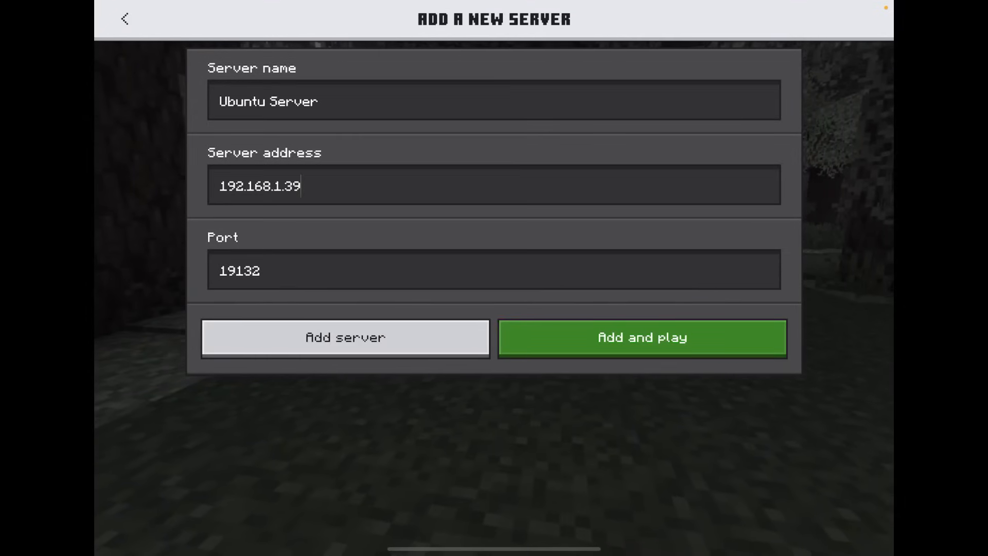
click(643, 338)
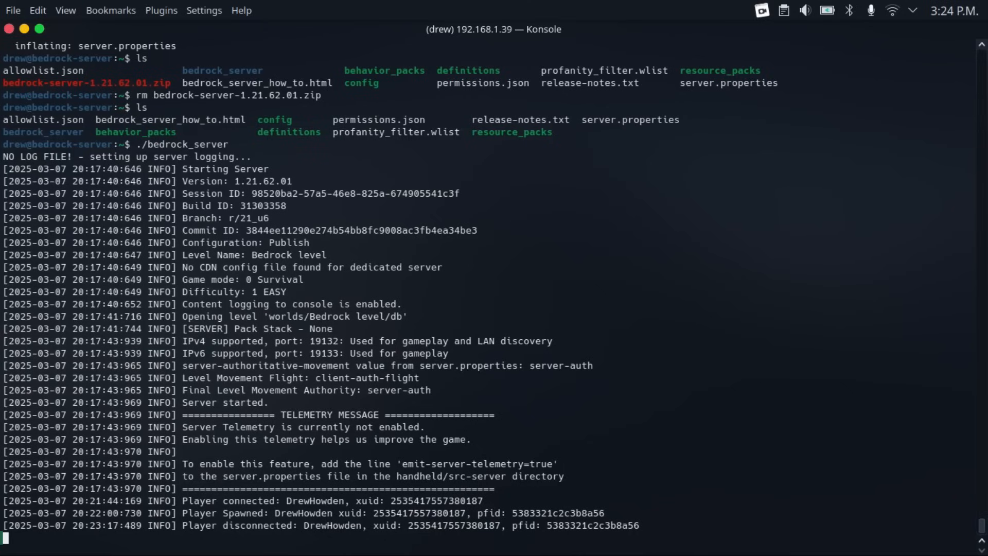
- Run help and help 2 in the server console, then stop the server
text(help)
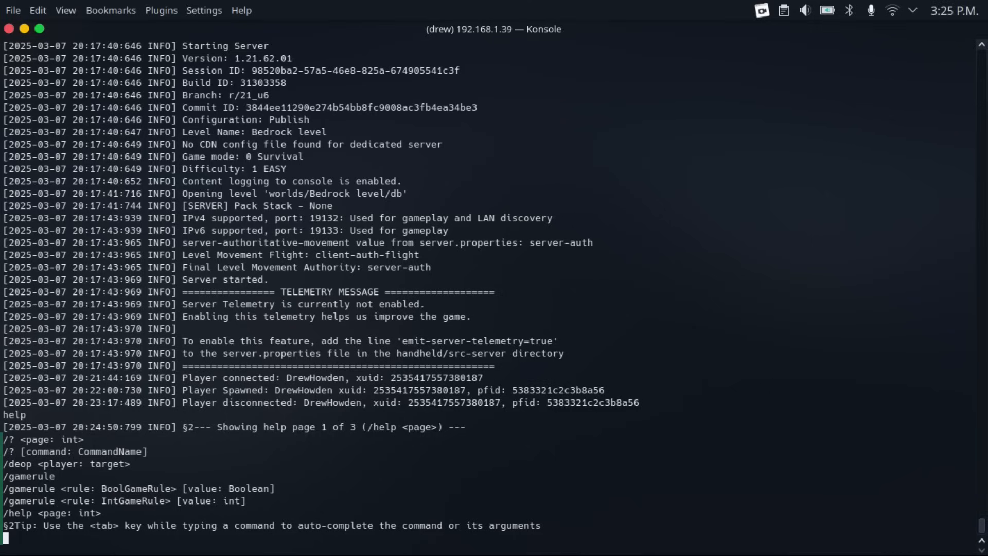
text(help 2)
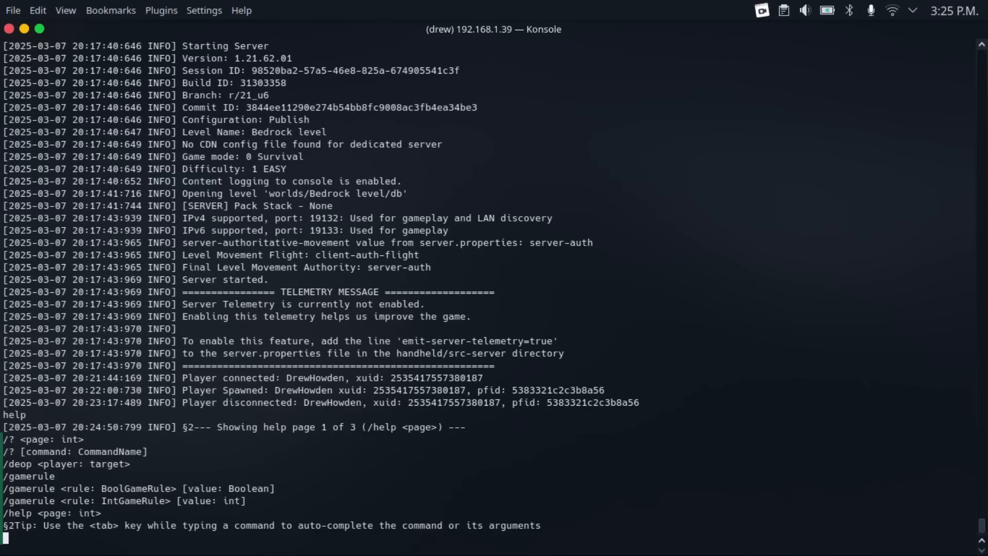
text(stop)
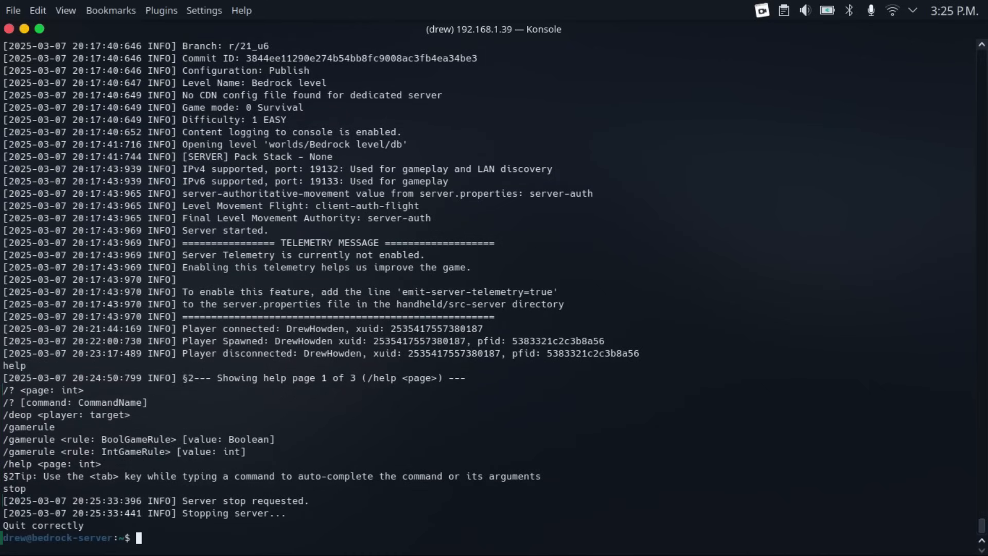
mouse_move(650, 242)
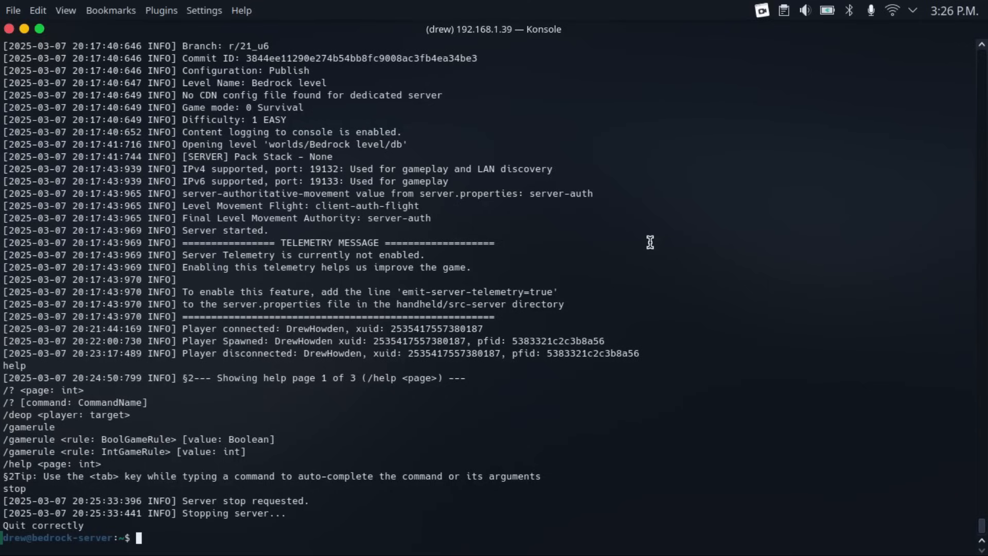
- Run sudo shutdown now to power off the Ubuntu VM and end the SSH session
text(sudo)
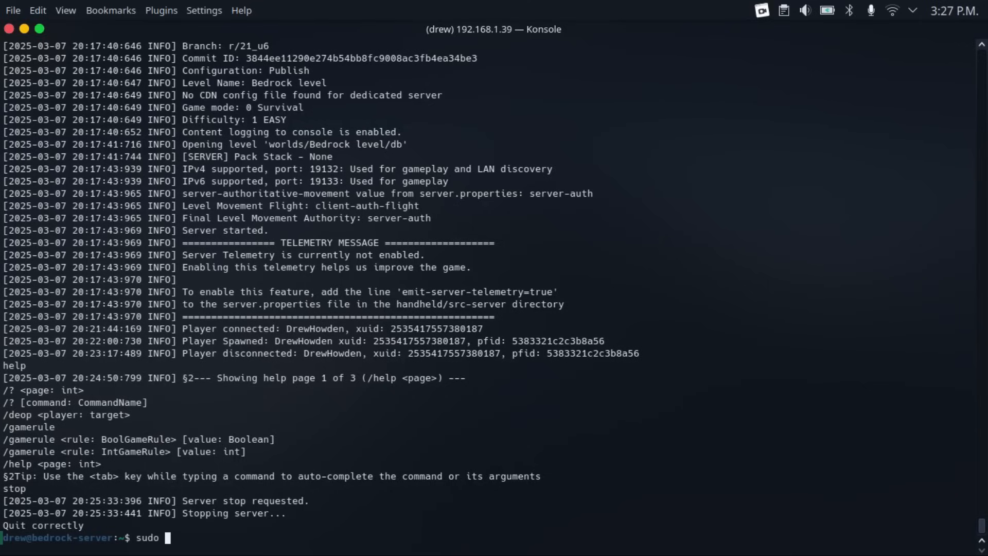
text(shutdown now)
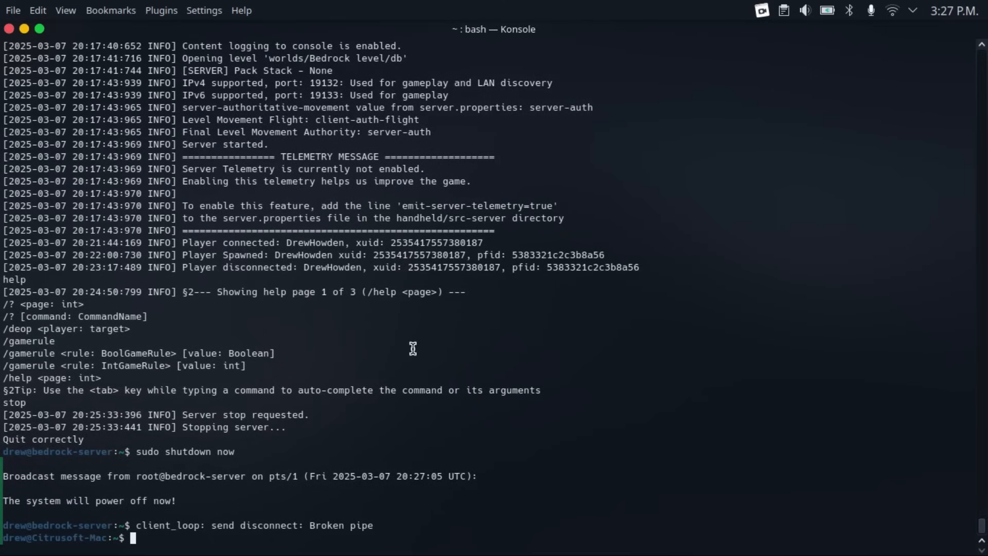
mouse_move(217, 457)
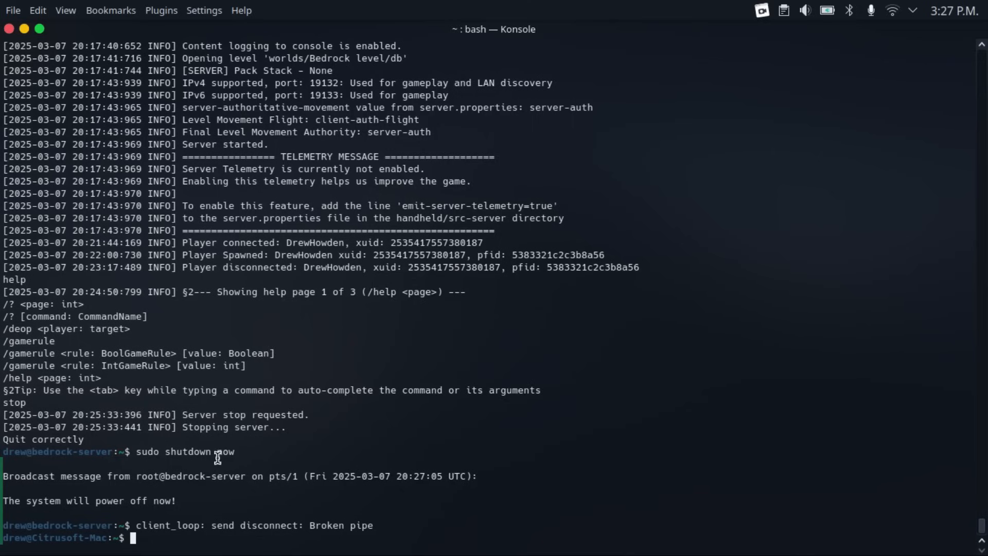
mouse_move(273, 466)
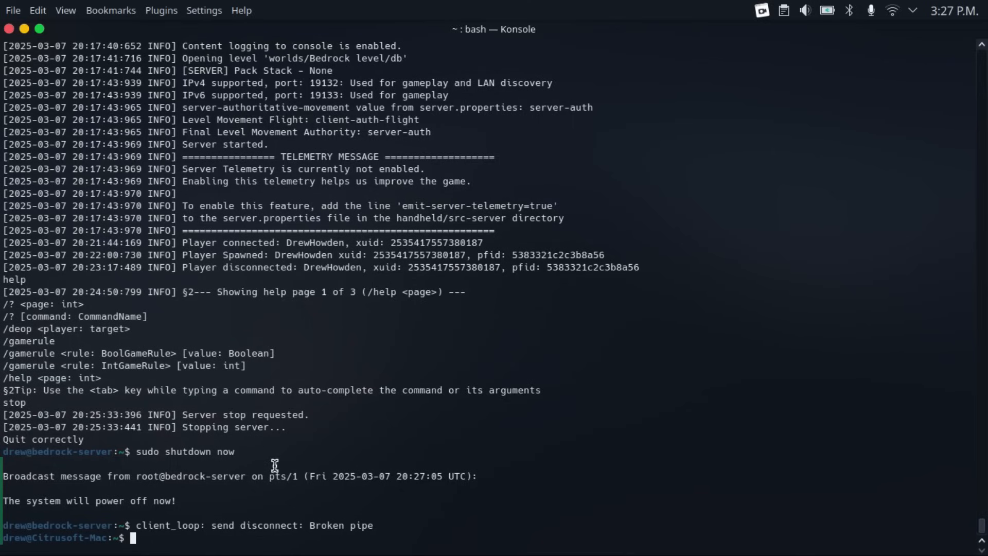